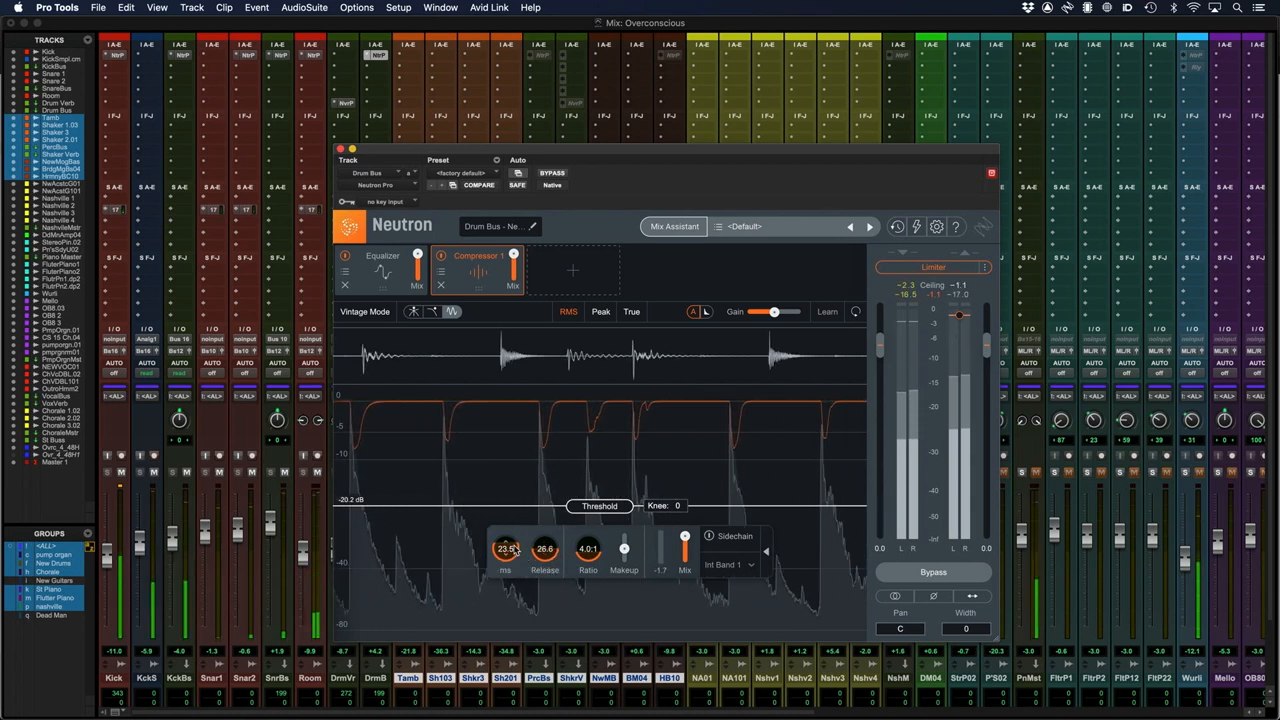
Soften the knee to 24 and lengthen the attack to roughly 280 ms, nudging release slightly.
left_click_drag(504, 548, 510, 544)
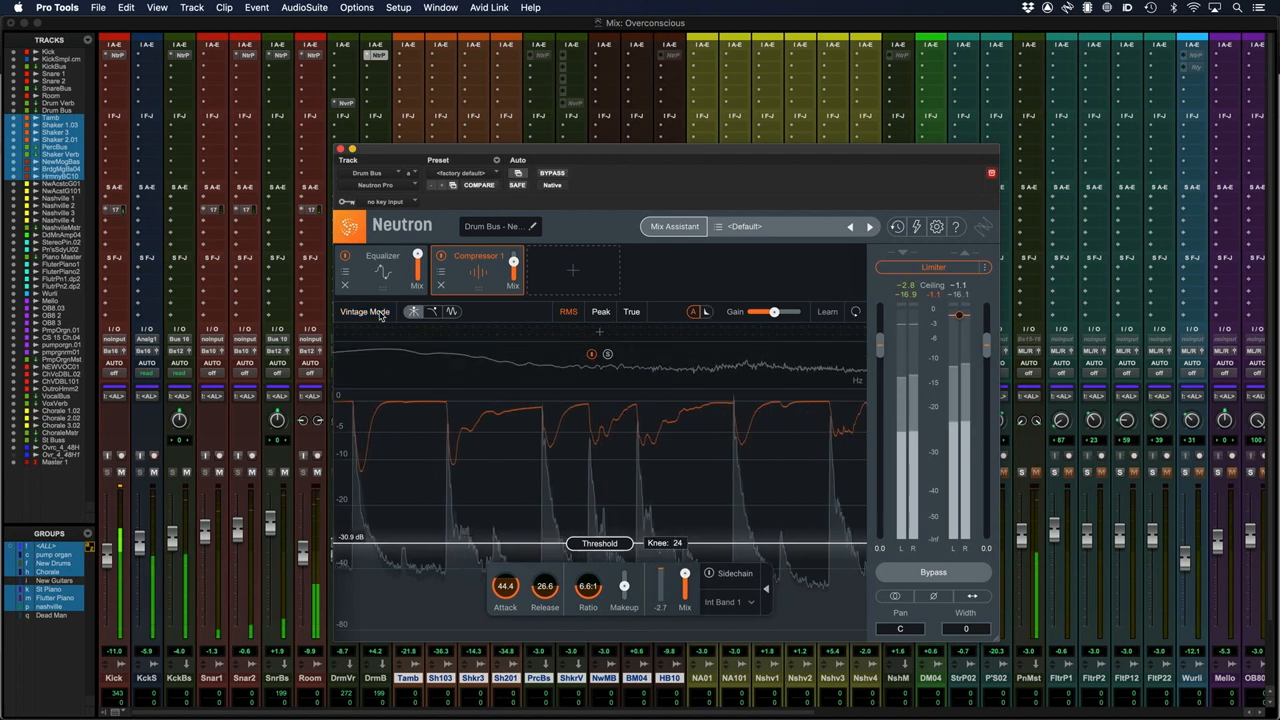
left_click_drag(504, 584, 504, 576)
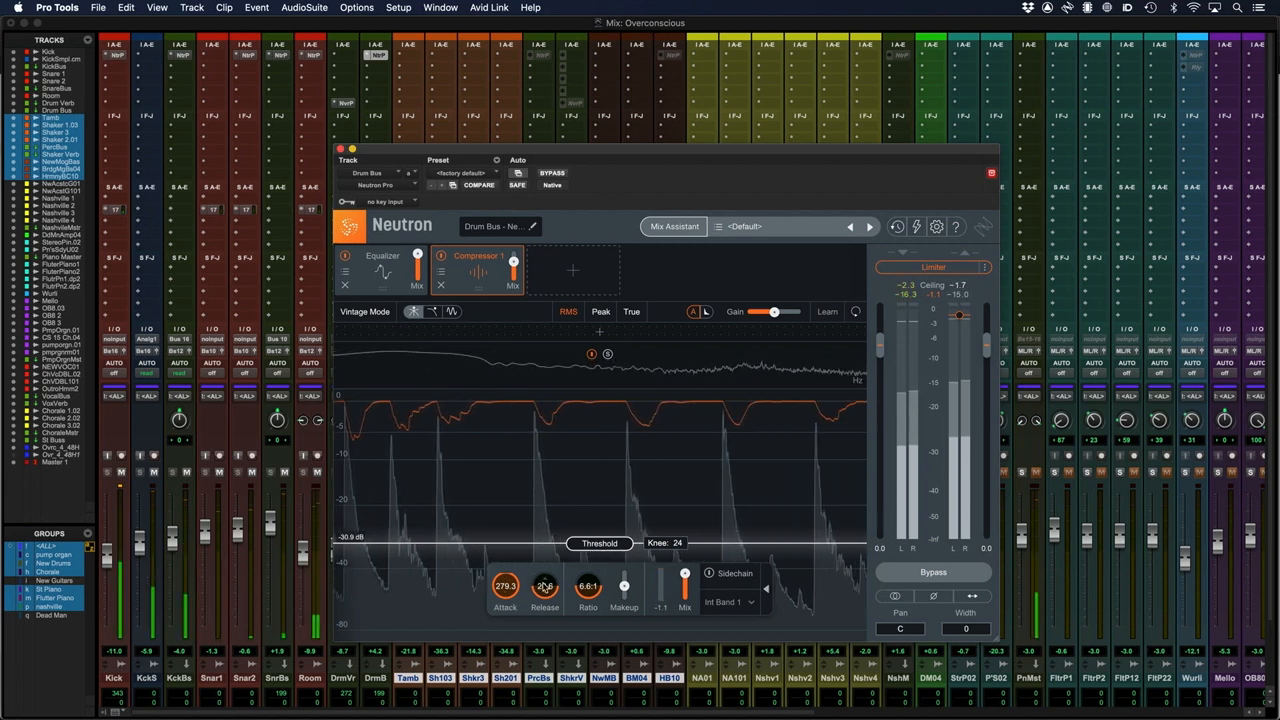
left_click_drag(544, 584, 552, 560)
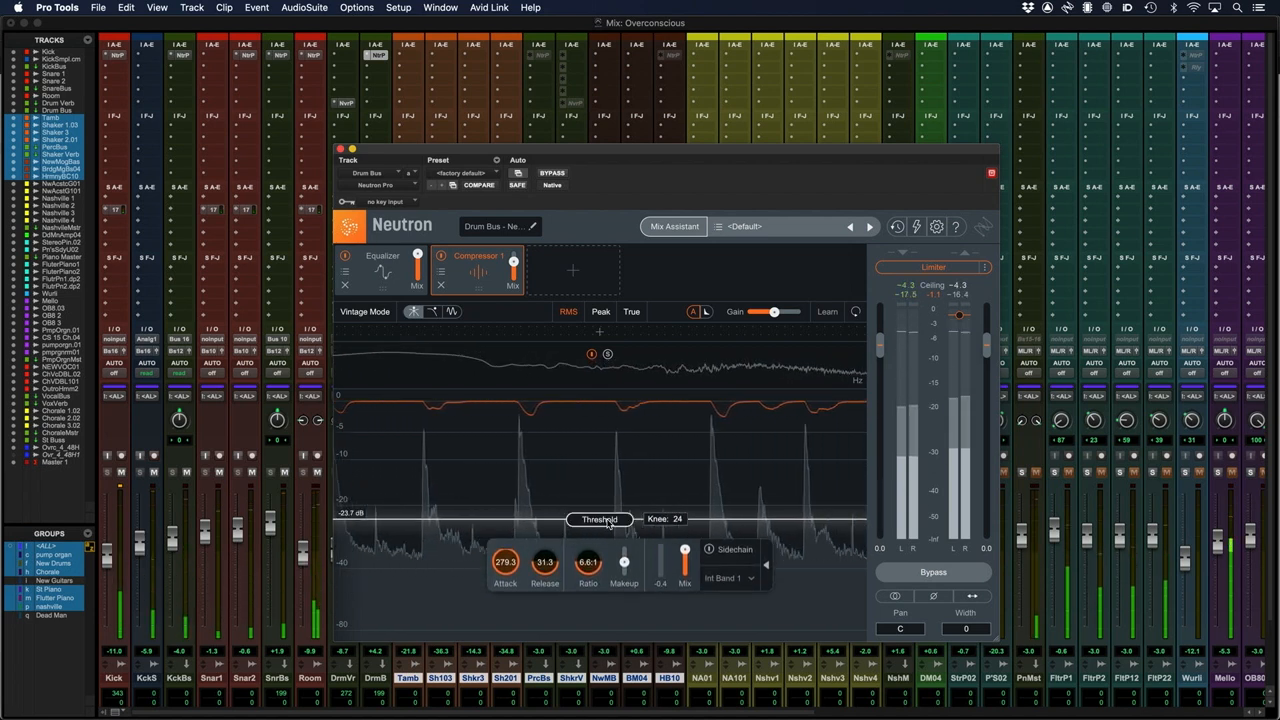
left_click_drag(504, 560, 504, 590)
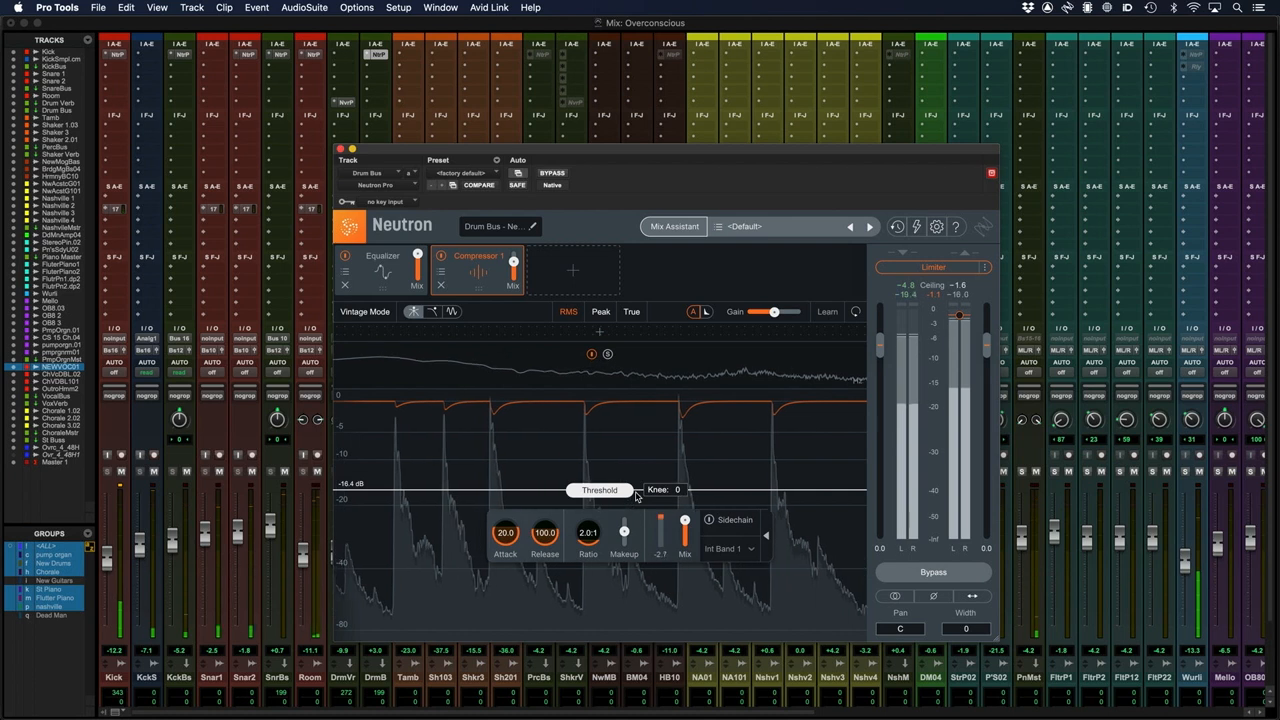
Set the ratio to 5.0:1 and pull the threshold down to -24.3 dB.
left_click_drag(600, 490, 600, 504)
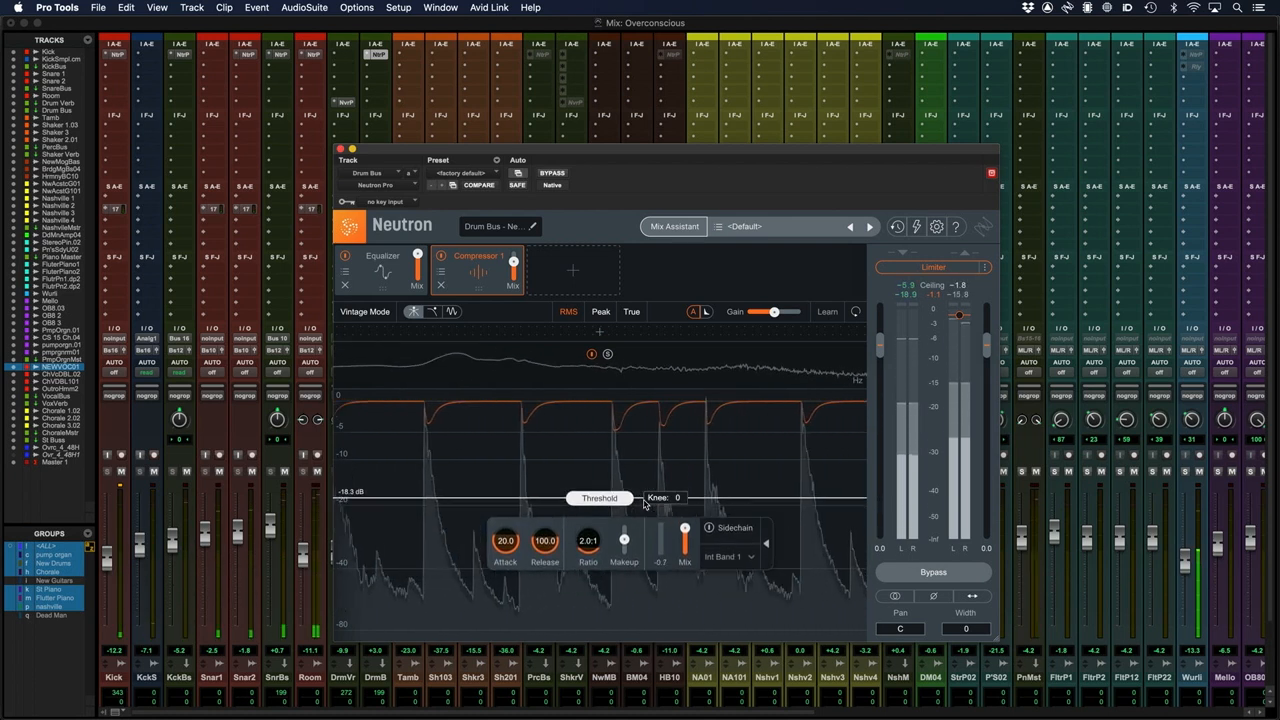
left_click_drag(600, 492, 600, 508)
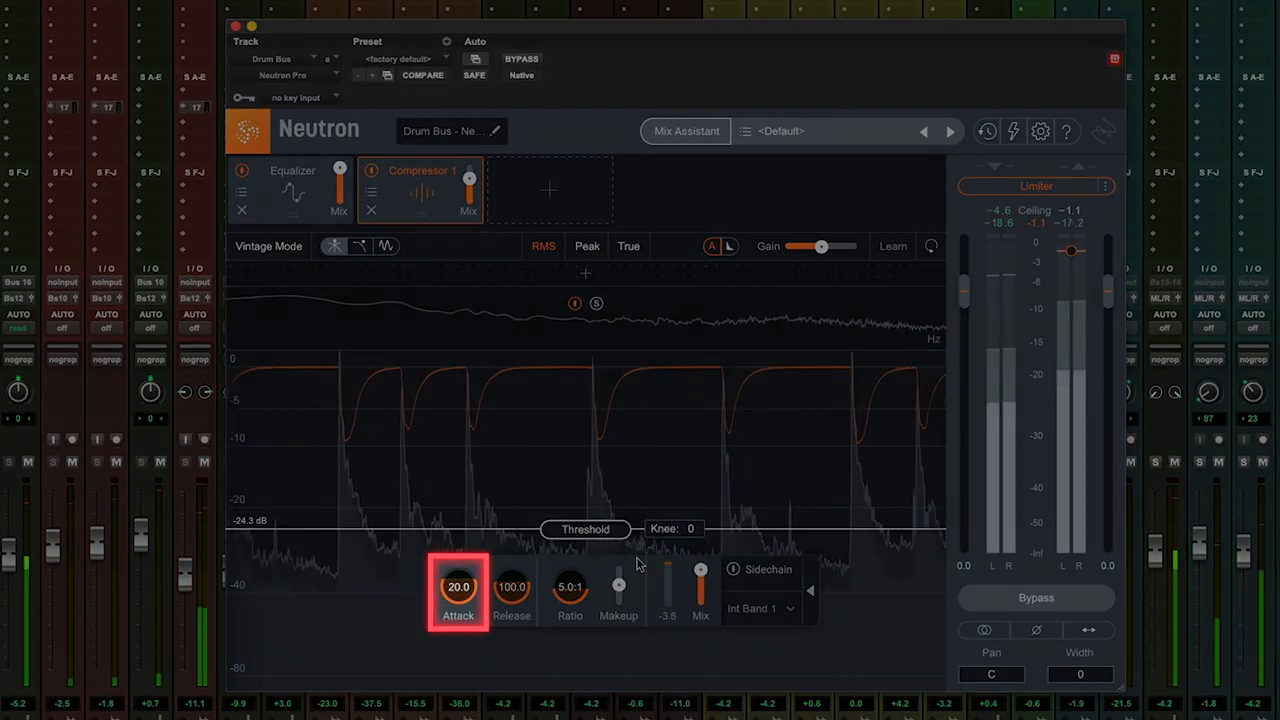
Sweep the attack from very fast to very slow while listening, settling at 37.9 ms.
left_click_drag(458, 588, 476, 596)
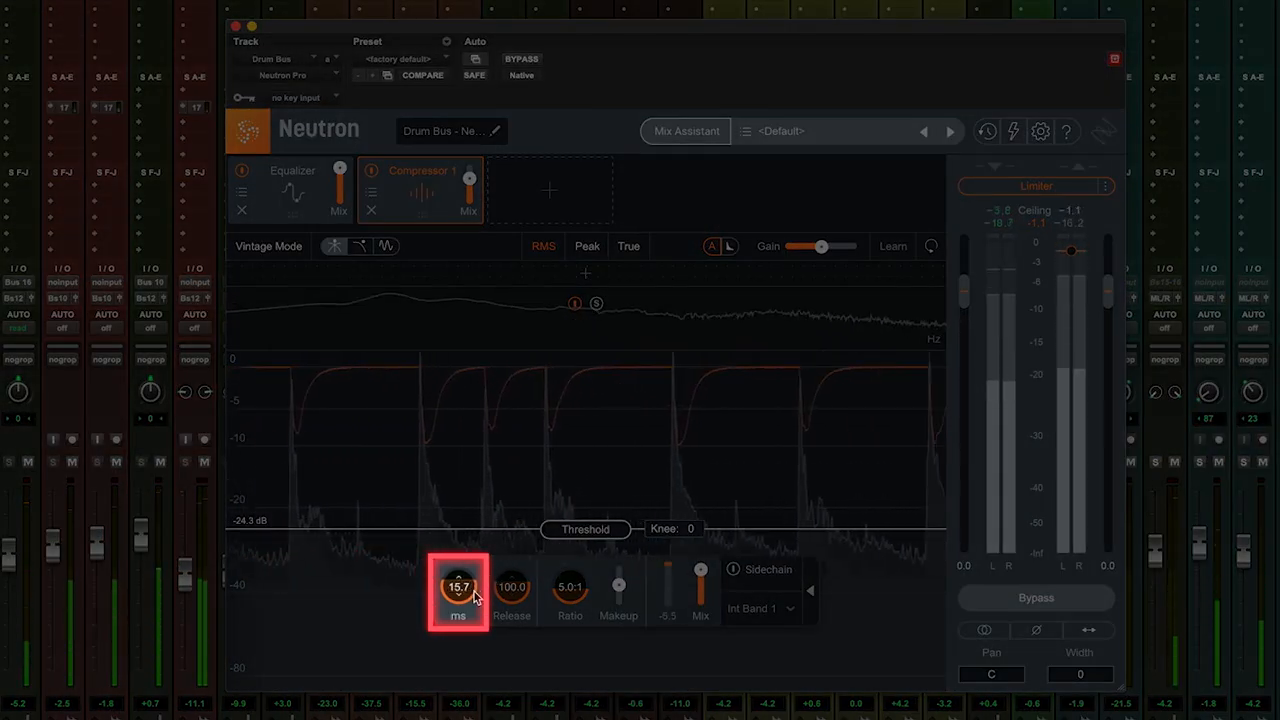
left_click_drag(458, 586, 458, 600)
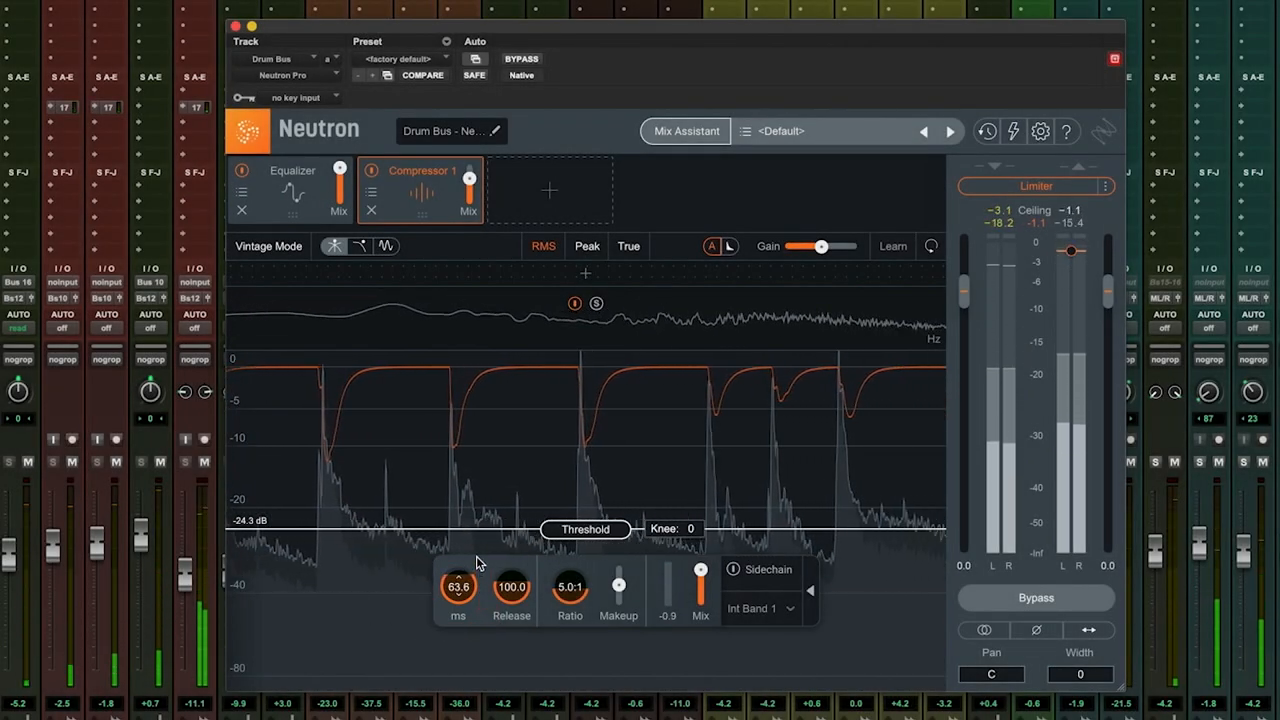
left_click_drag(458, 588, 458, 540)
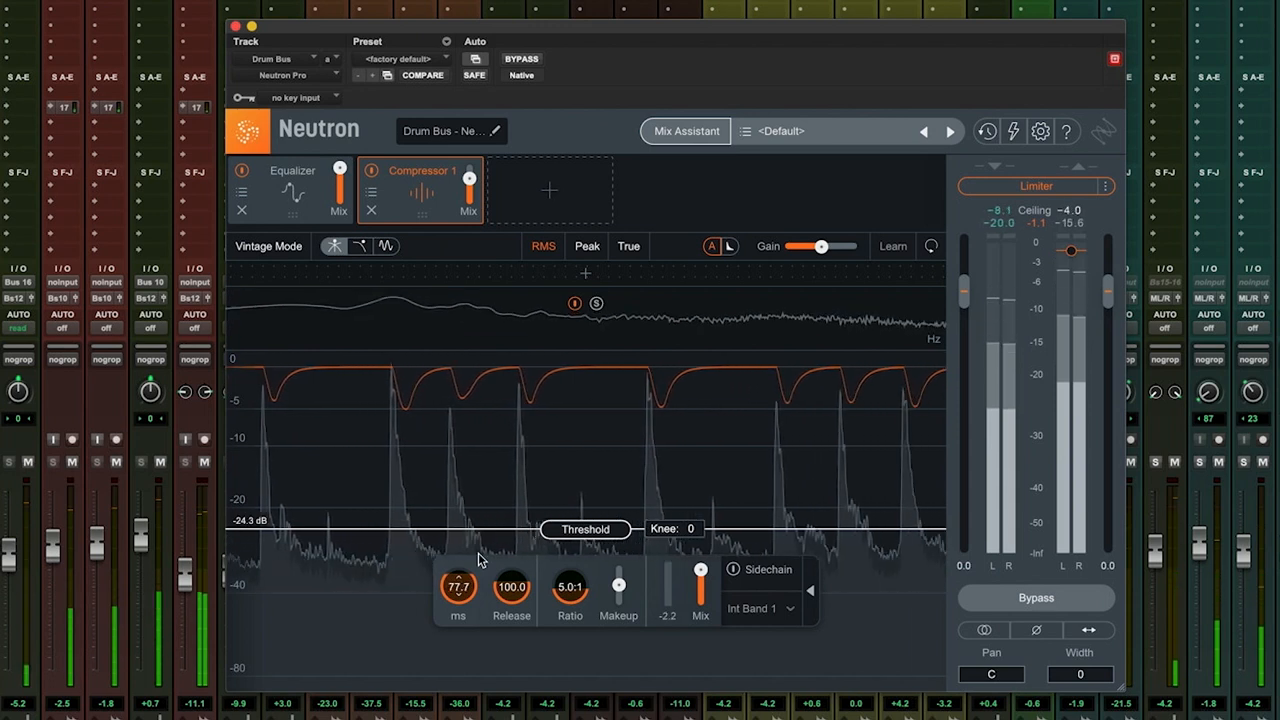
left_click_drag(458, 584, 458, 560)
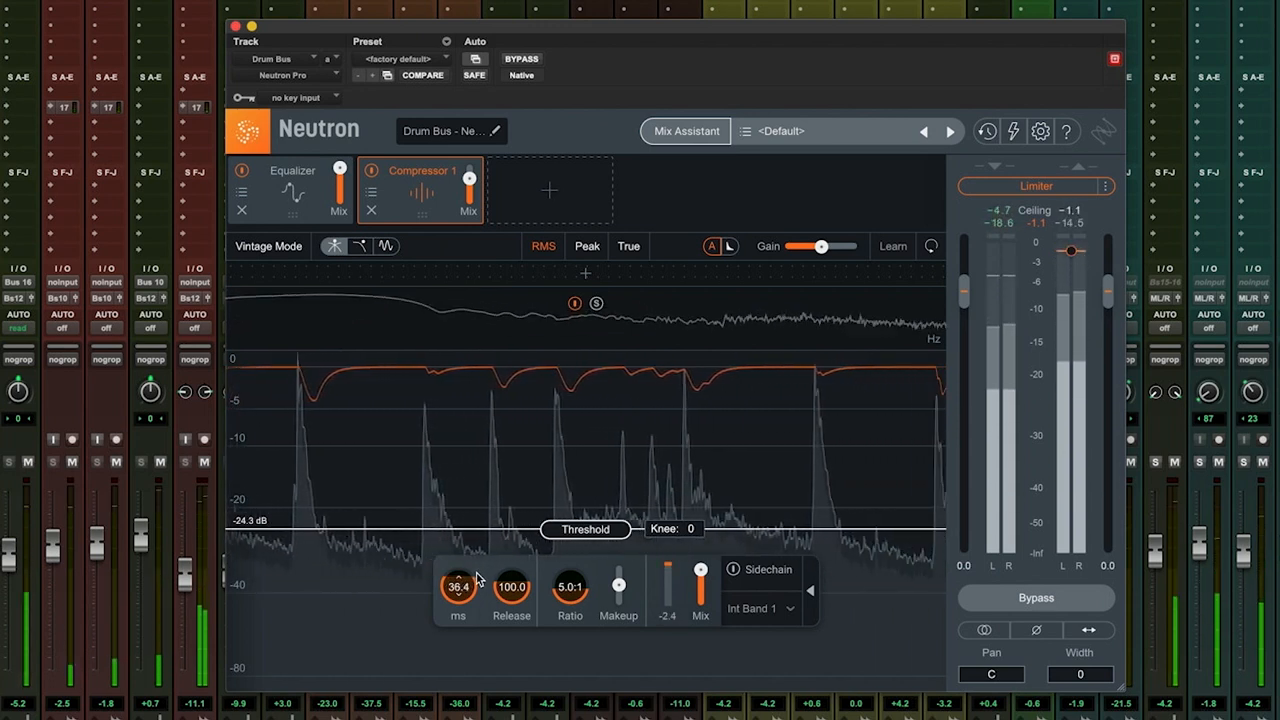
left_click_drag(458, 586, 482, 618)
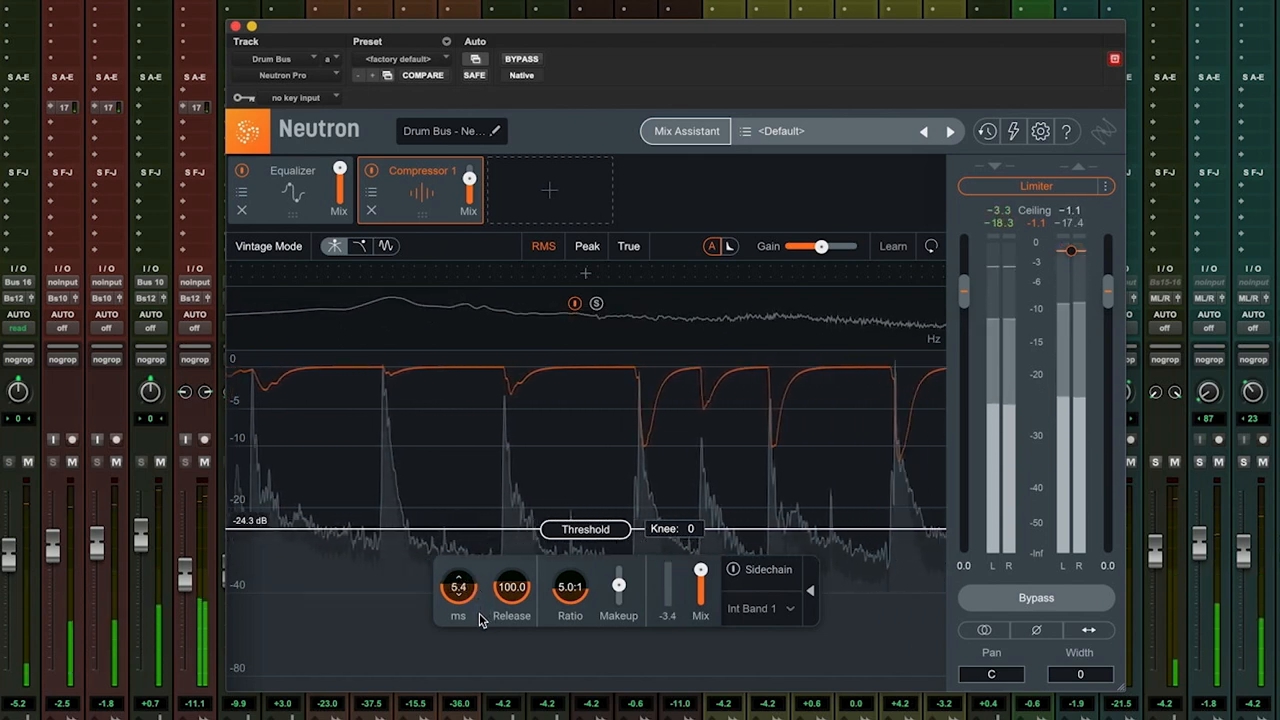
left_click_drag(458, 588, 458, 600)
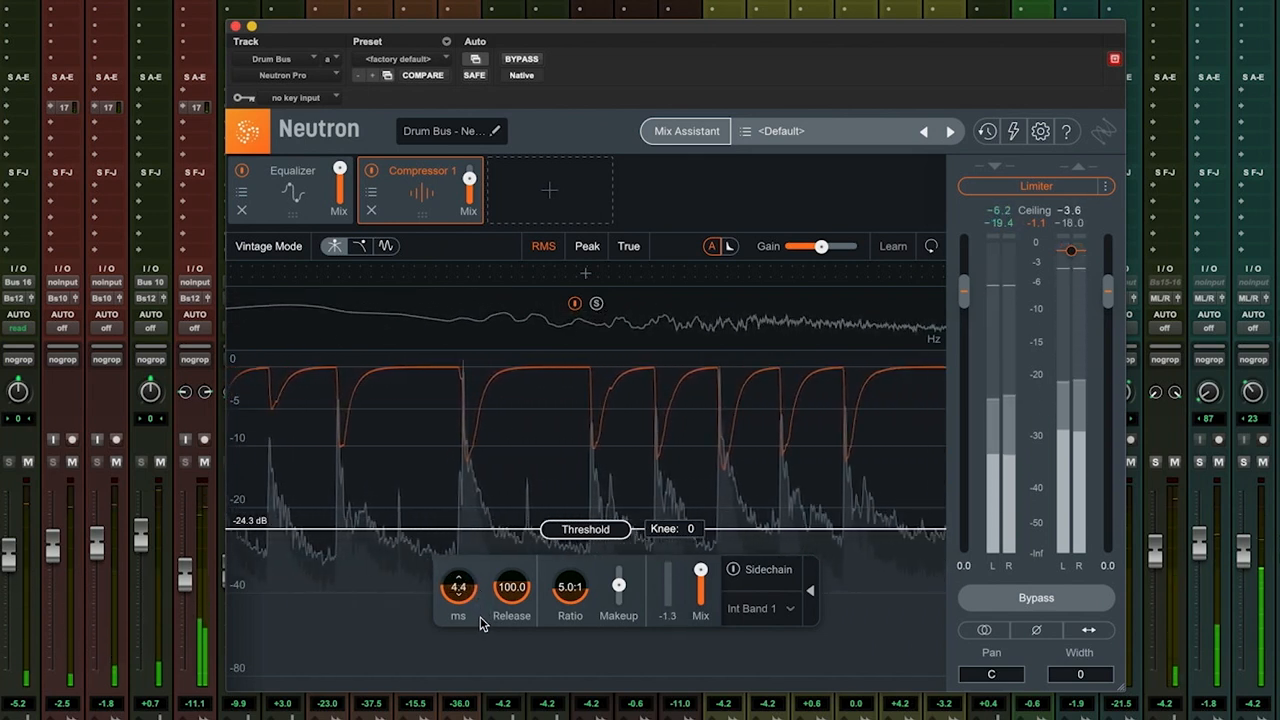
left_click_drag(456, 588, 478, 556)
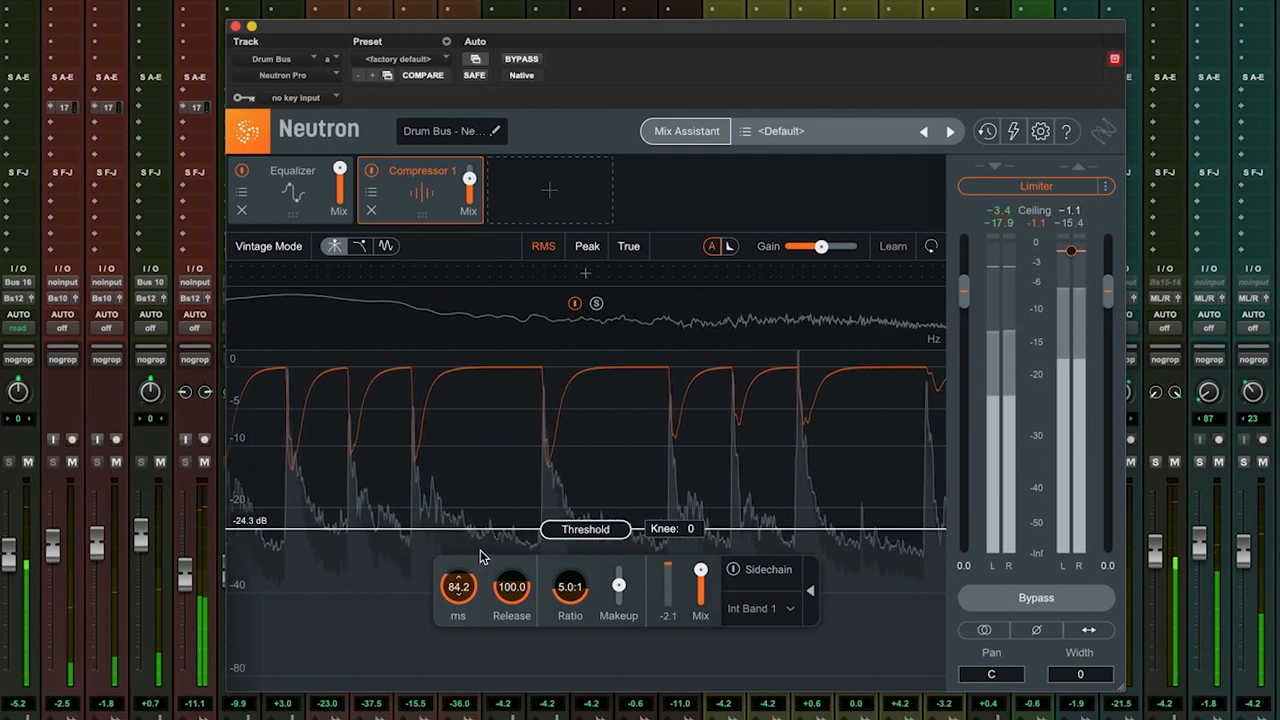
left_click_drag(458, 586, 458, 540)
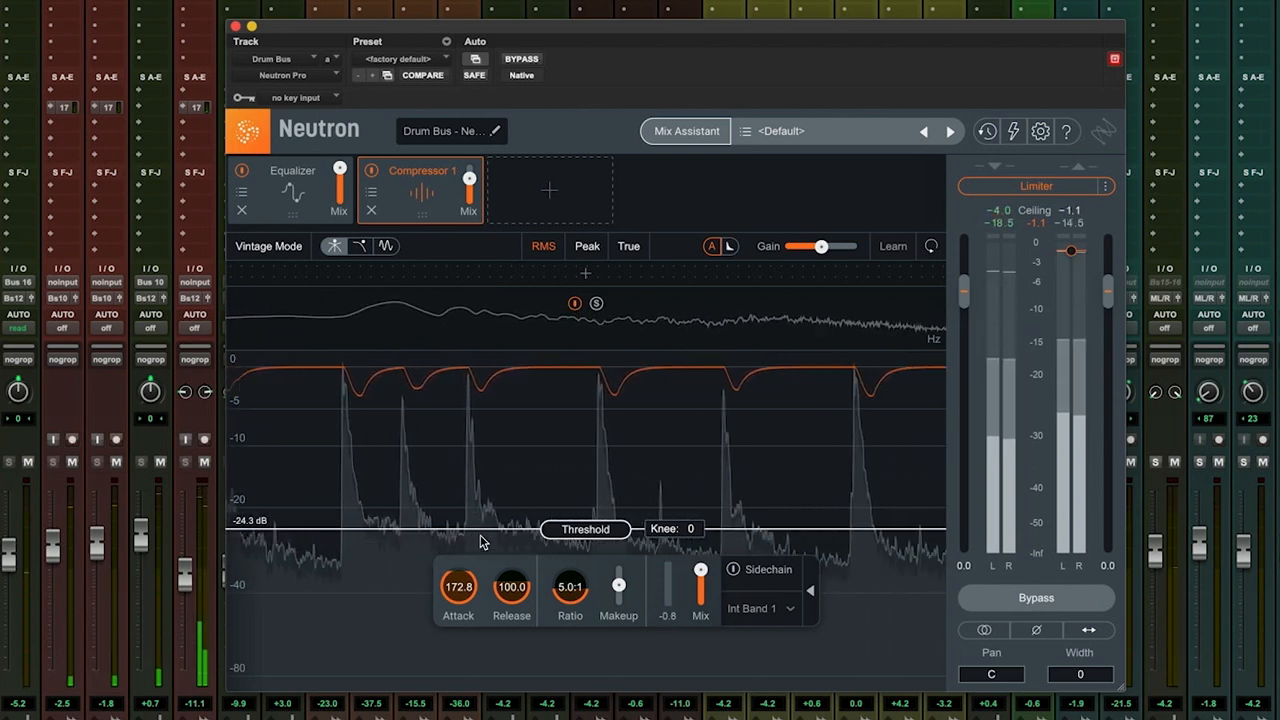
left_click_drag(458, 588, 468, 632)
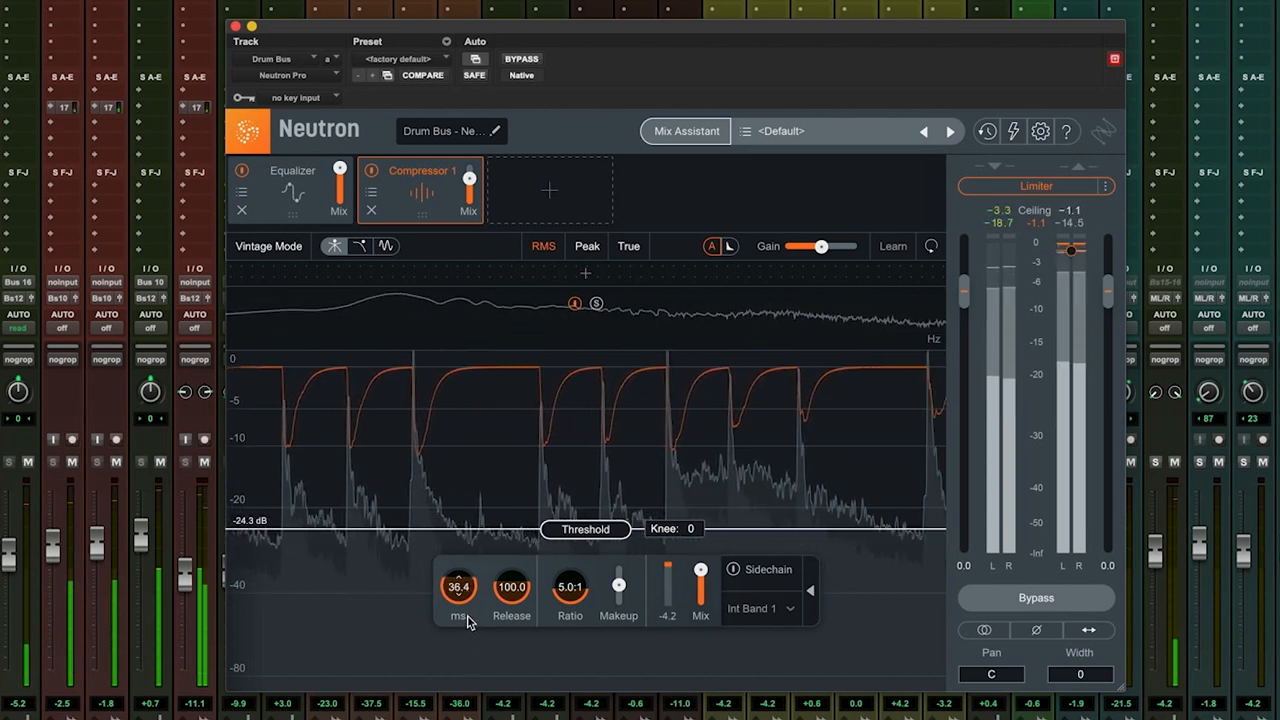
left_click_drag(460, 586, 460, 580)
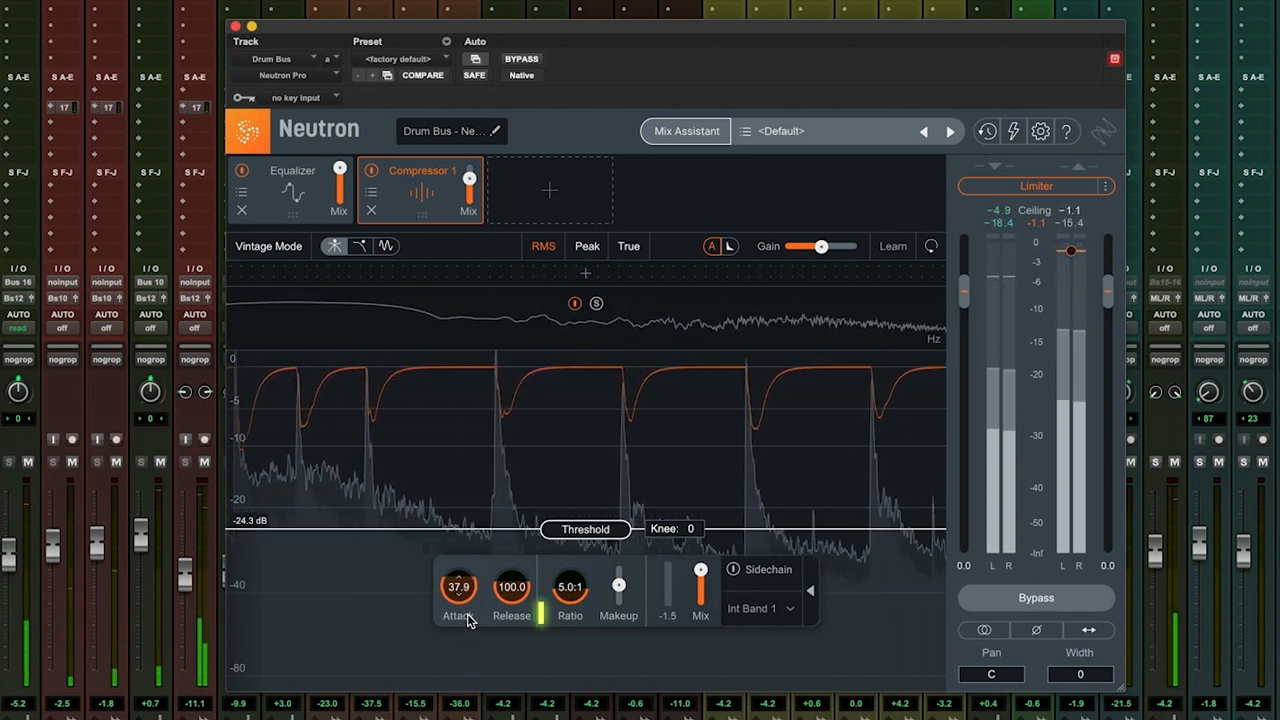
Try the release up around 868 ms, then bring it back down to 122.2 ms.
left_click(512, 588)
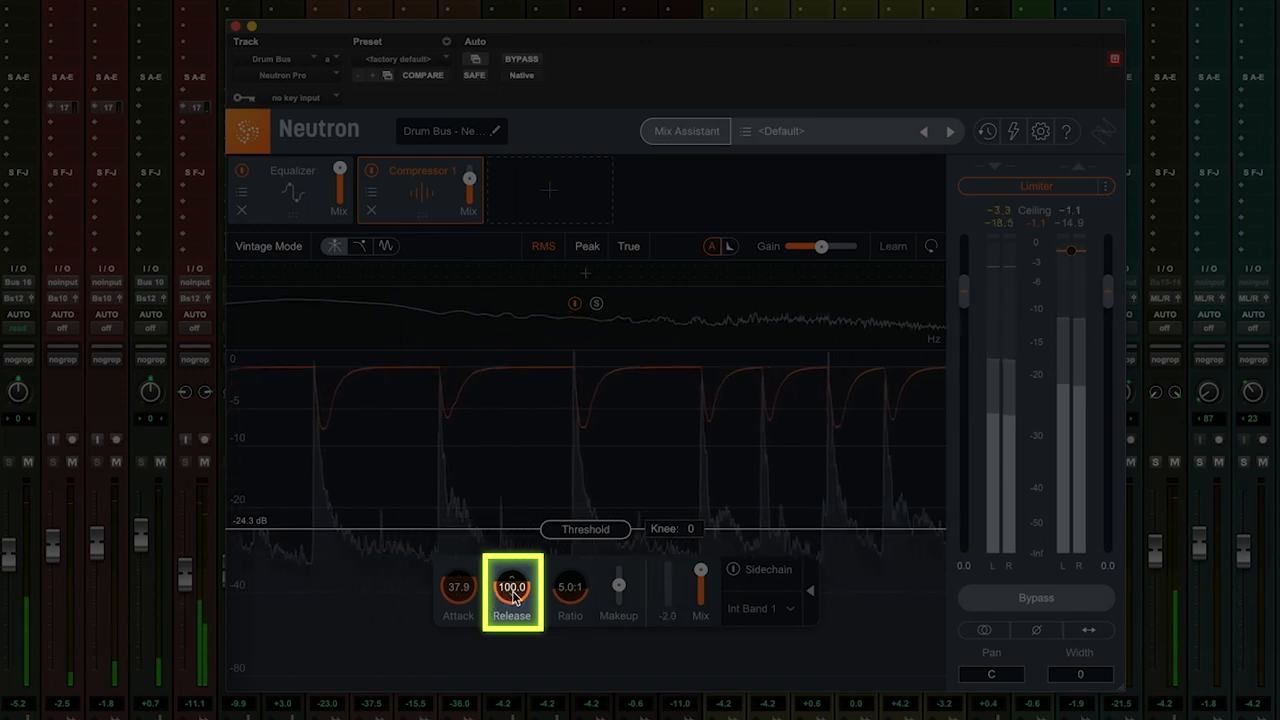
left_click_drag(512, 588, 520, 640)
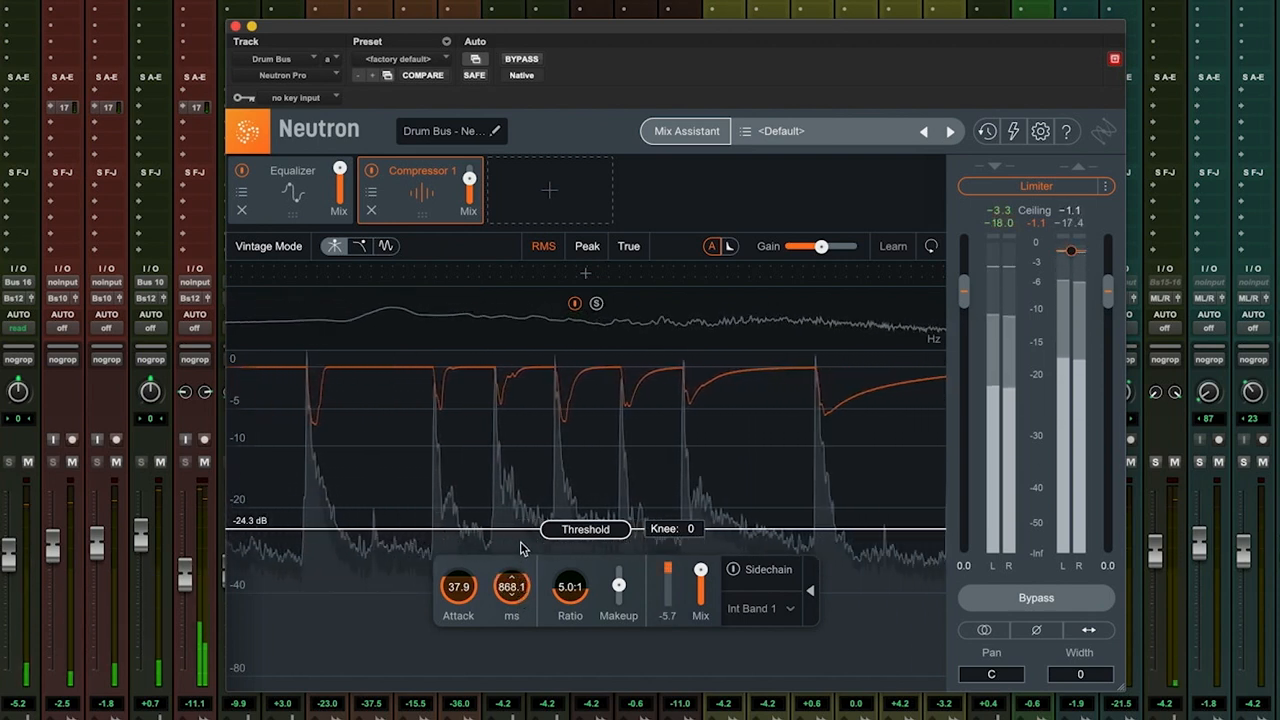
left_click_drag(512, 588, 520, 568)
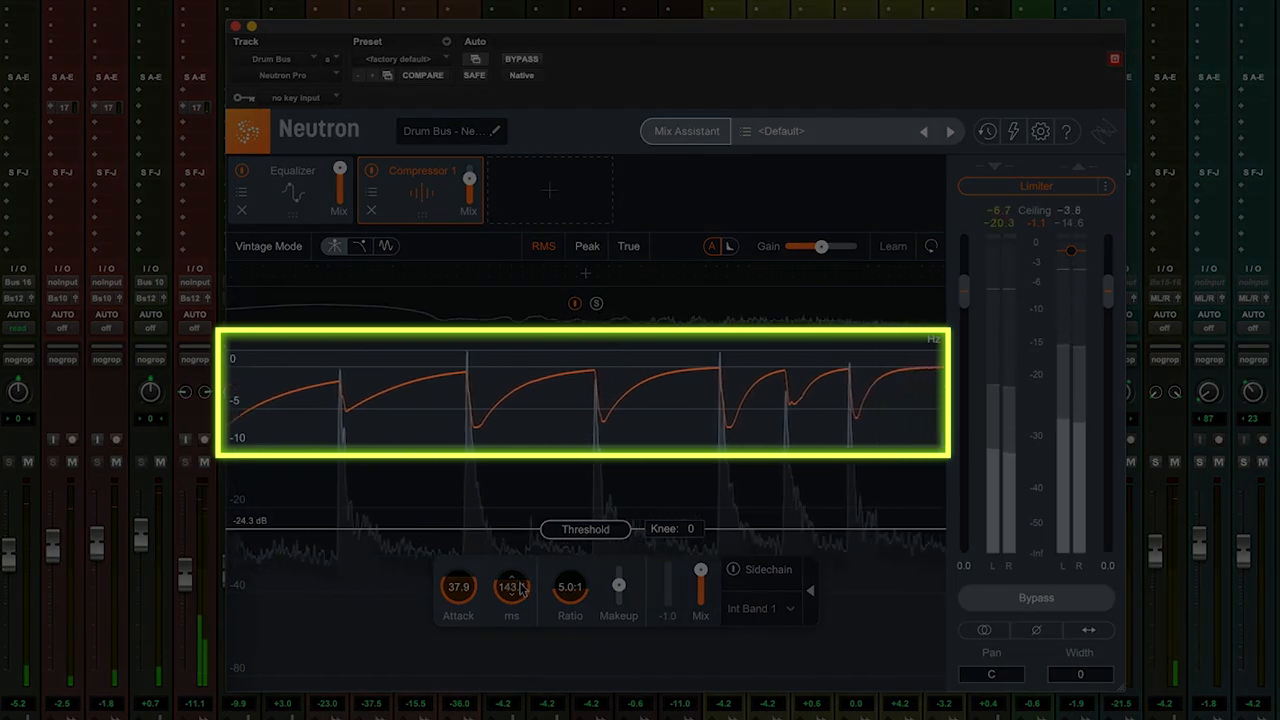
left_click_drag(512, 588, 512, 592)
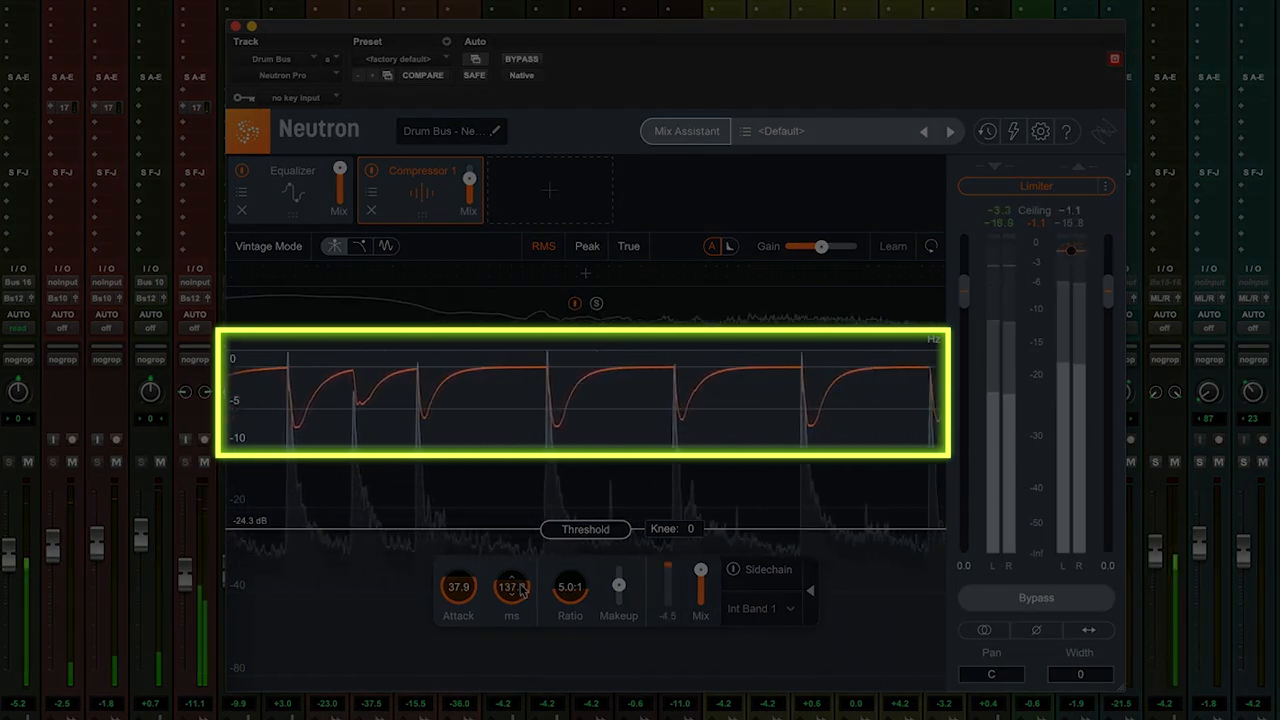
left_click_drag(512, 588, 512, 596)
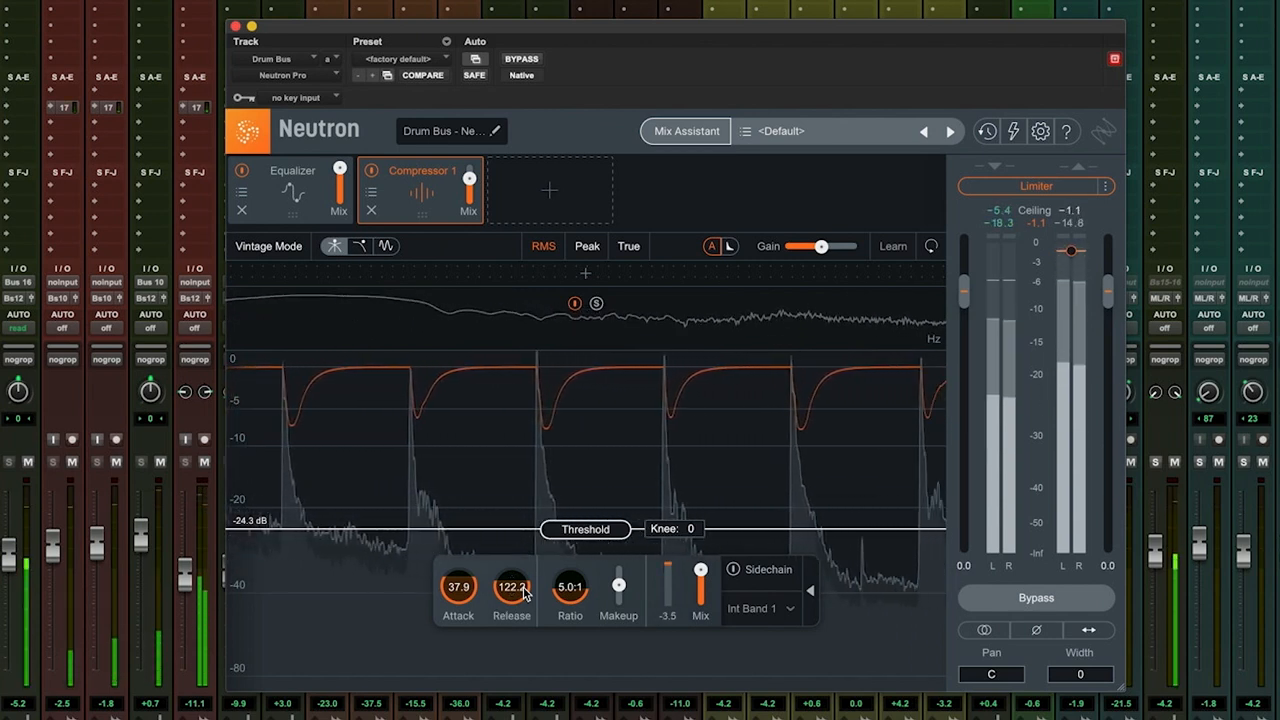
Soften the compressor knee from 0 to 22.
left_click(676, 528)
type("7")
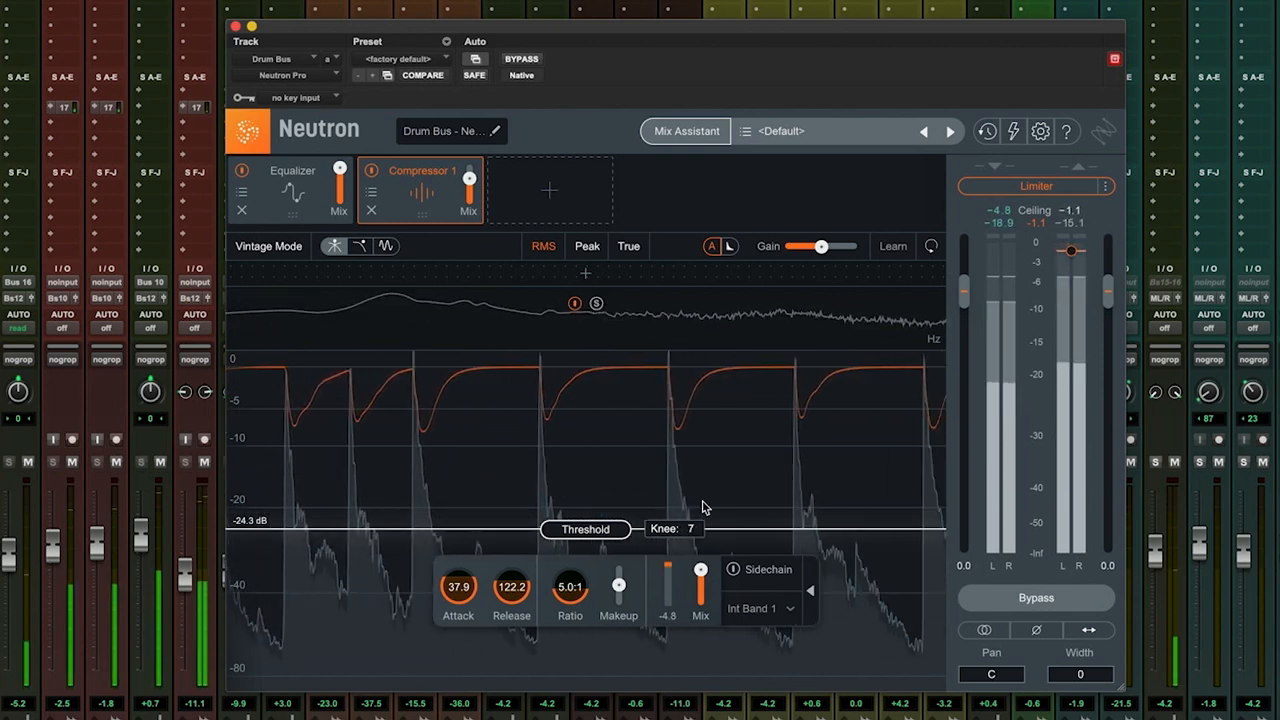
left_click_drag(700, 528, 700, 536)
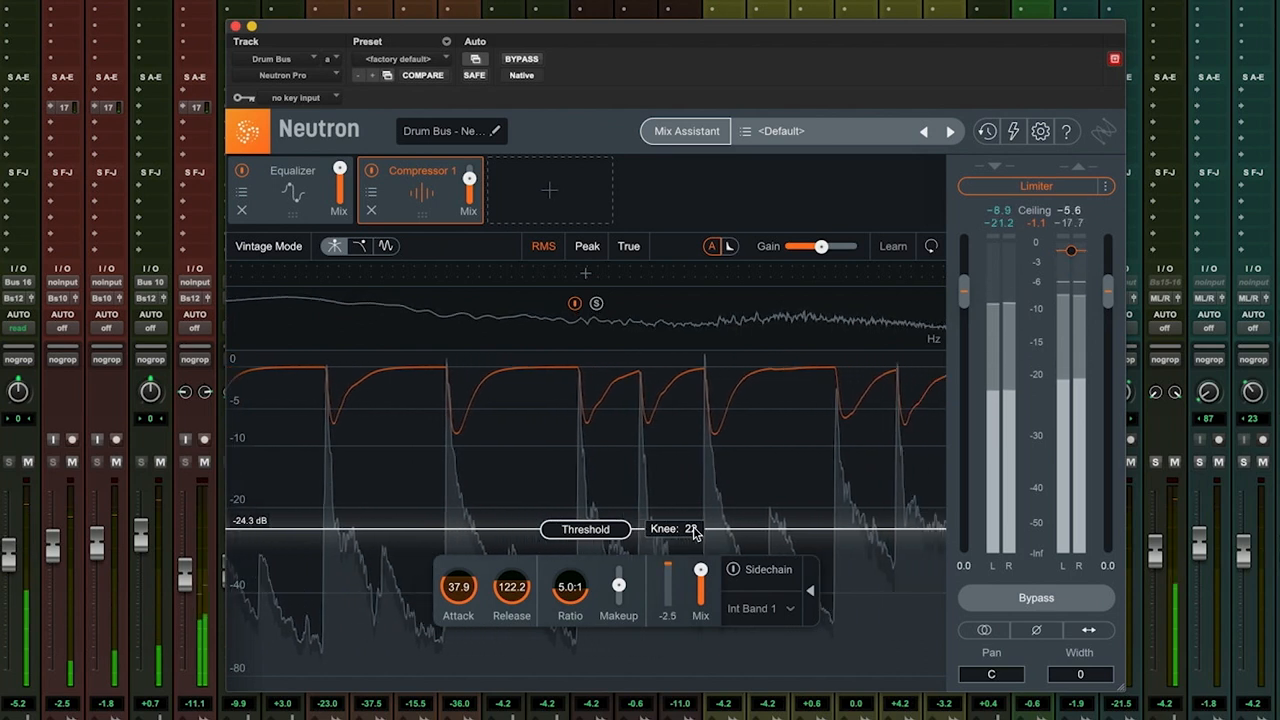
Raise the makeup gain to about 6.8 dB, then bring it back to 2.8 dB.
left_click_drag(618, 584, 618, 564)
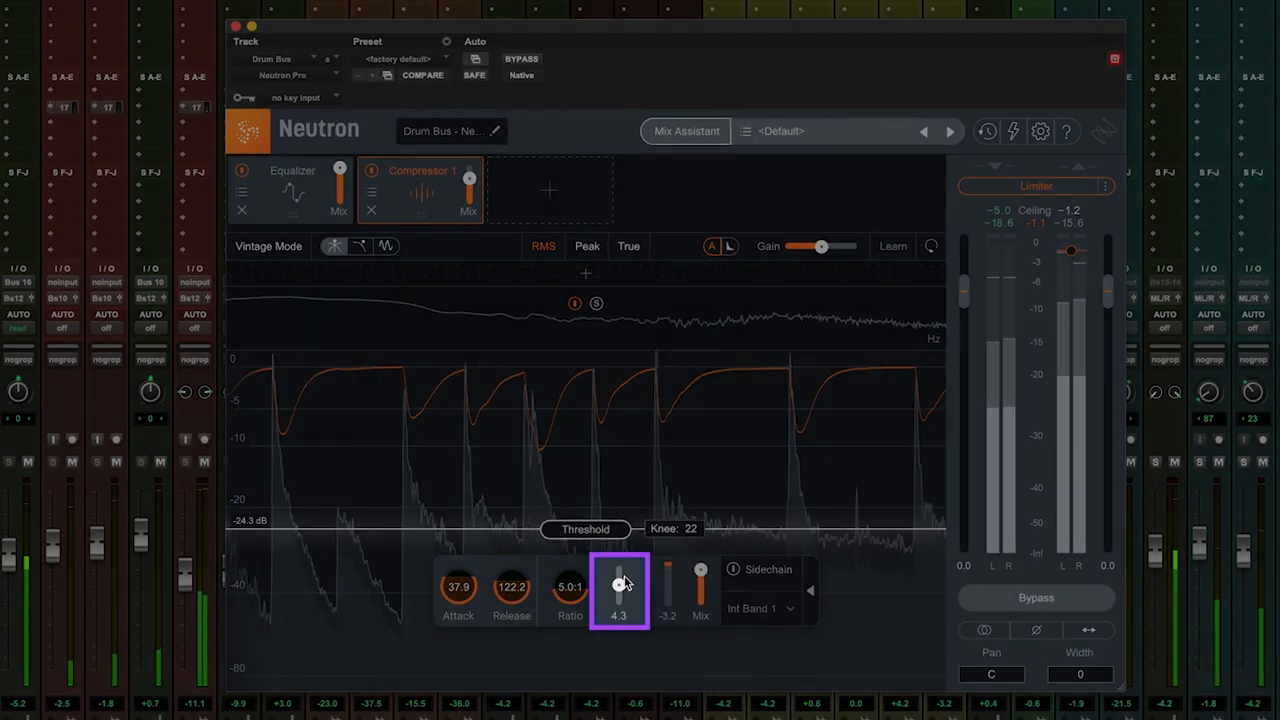
left_click_drag(618, 584, 618, 564)
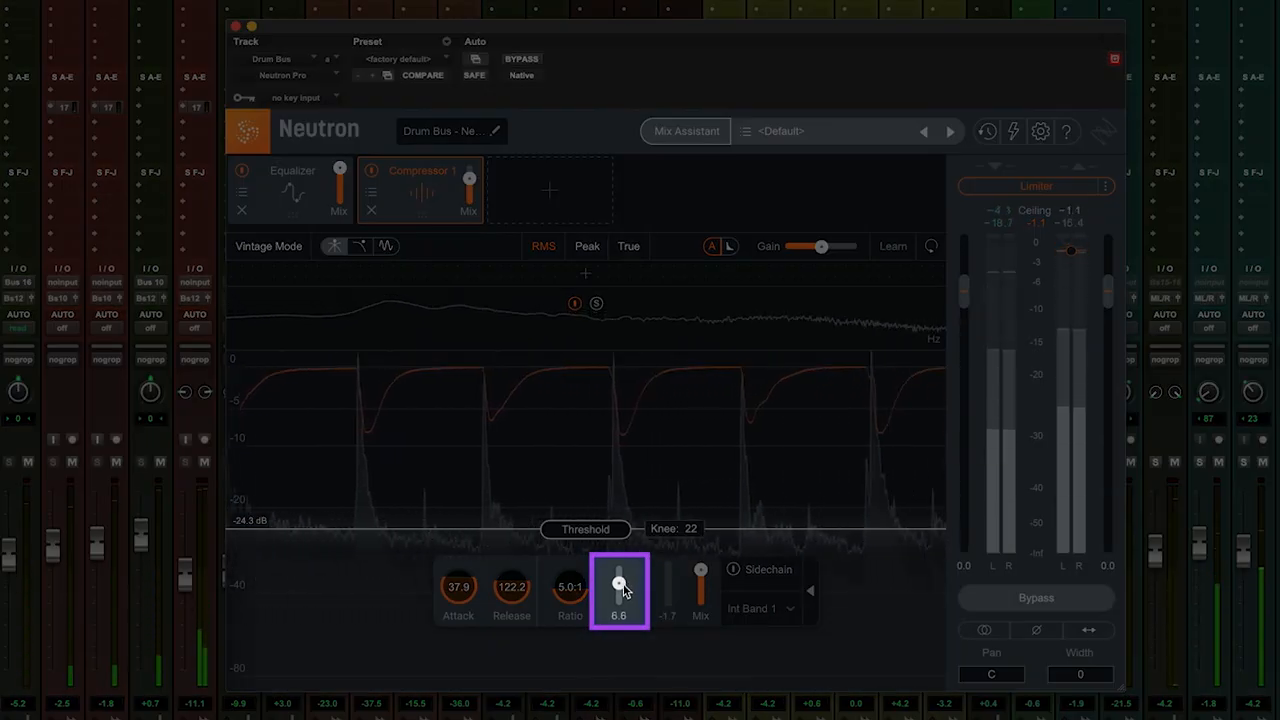
left_click_drag(620, 582, 620, 588)
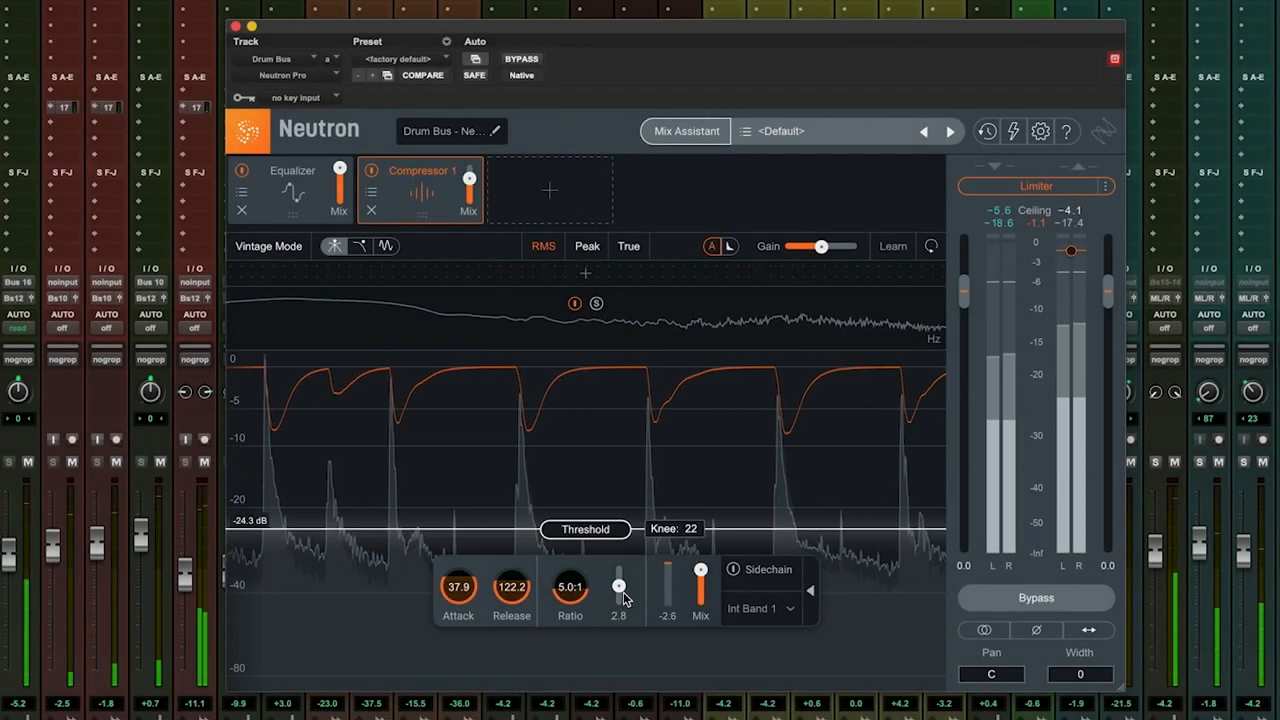
left_click_drag(618, 584, 618, 578)
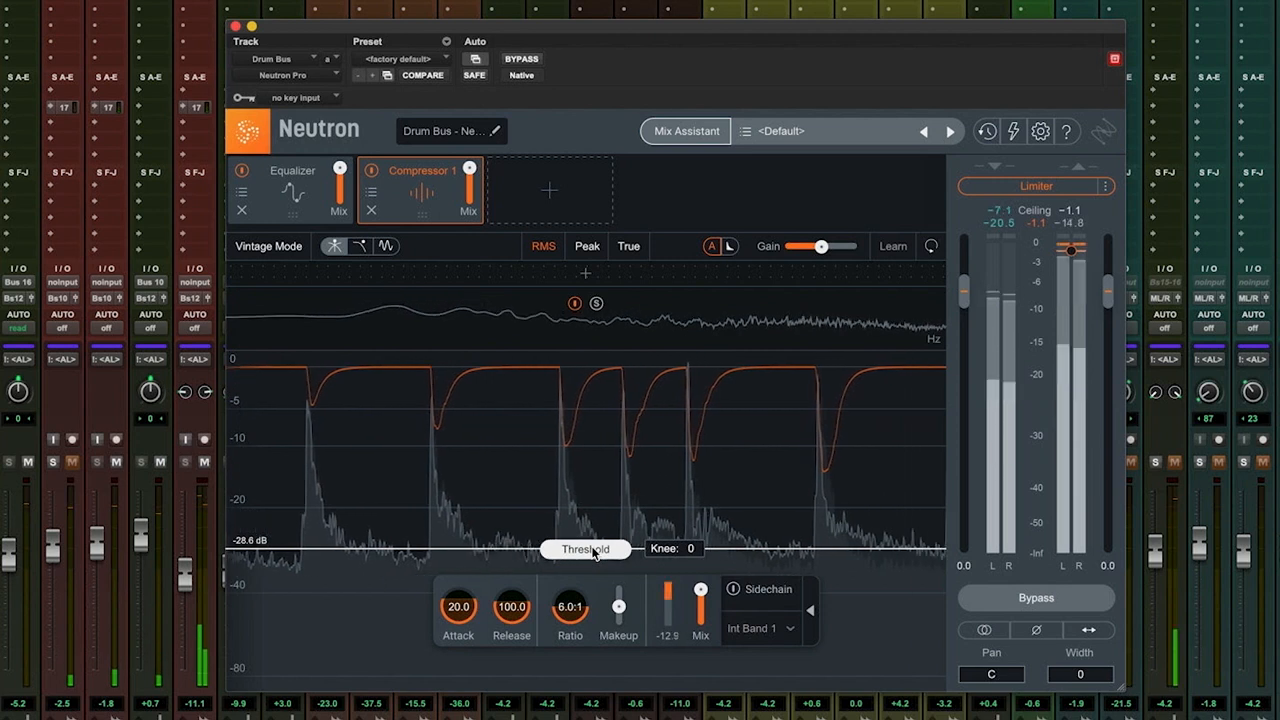
Sweep the Drum Bus threshold between about -4 and -29 dB, resting near -20.1 dB.
left_click_drag(584, 548, 584, 468)
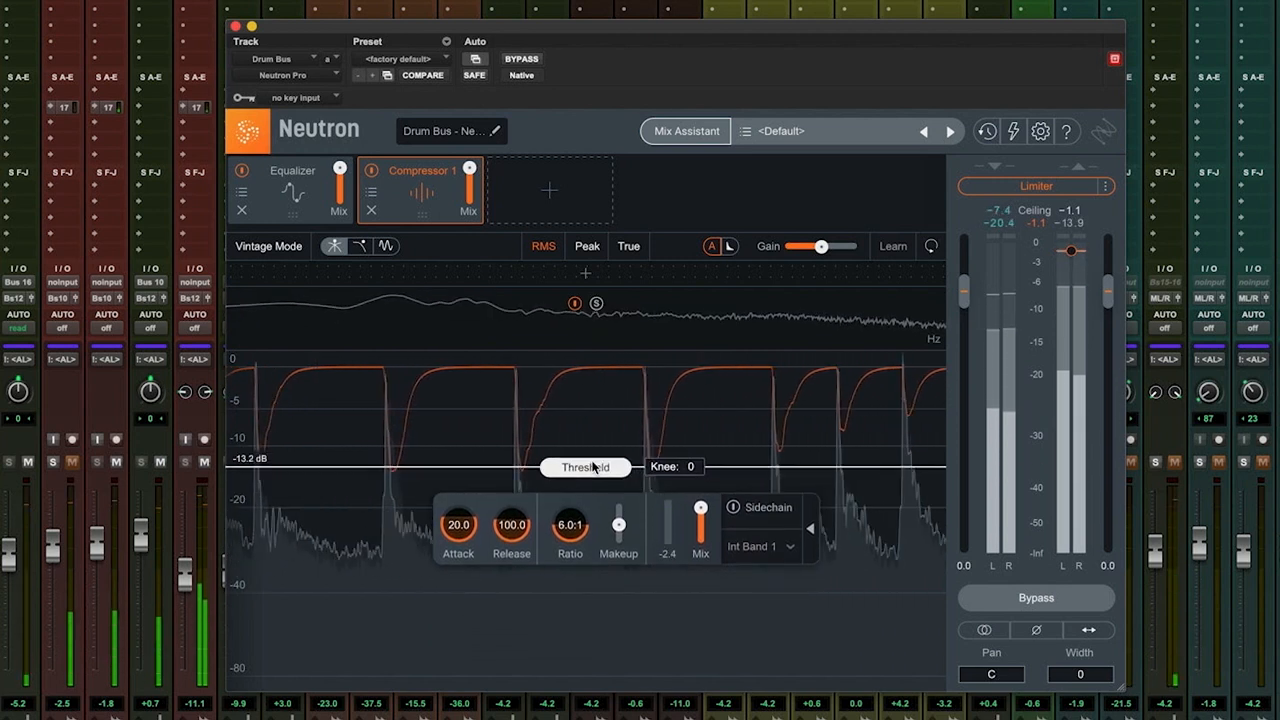
left_click_drag(586, 468, 586, 412)
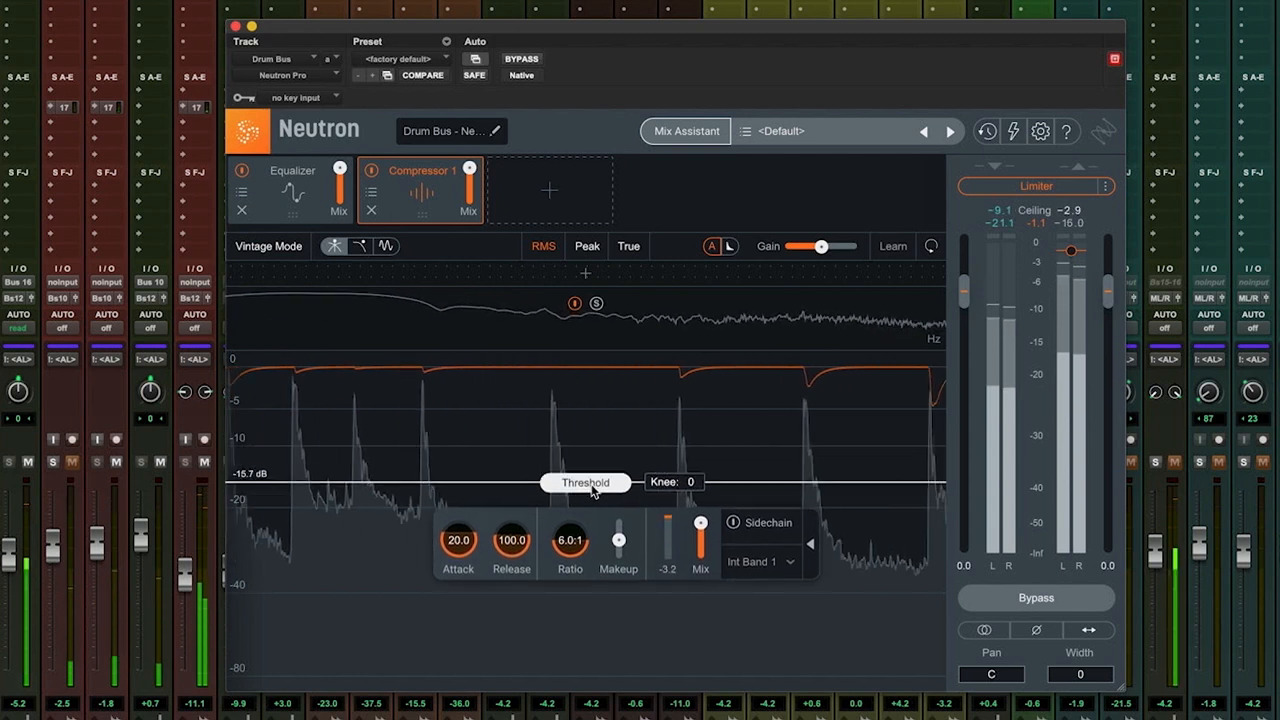
left_click_drag(584, 482, 584, 572)
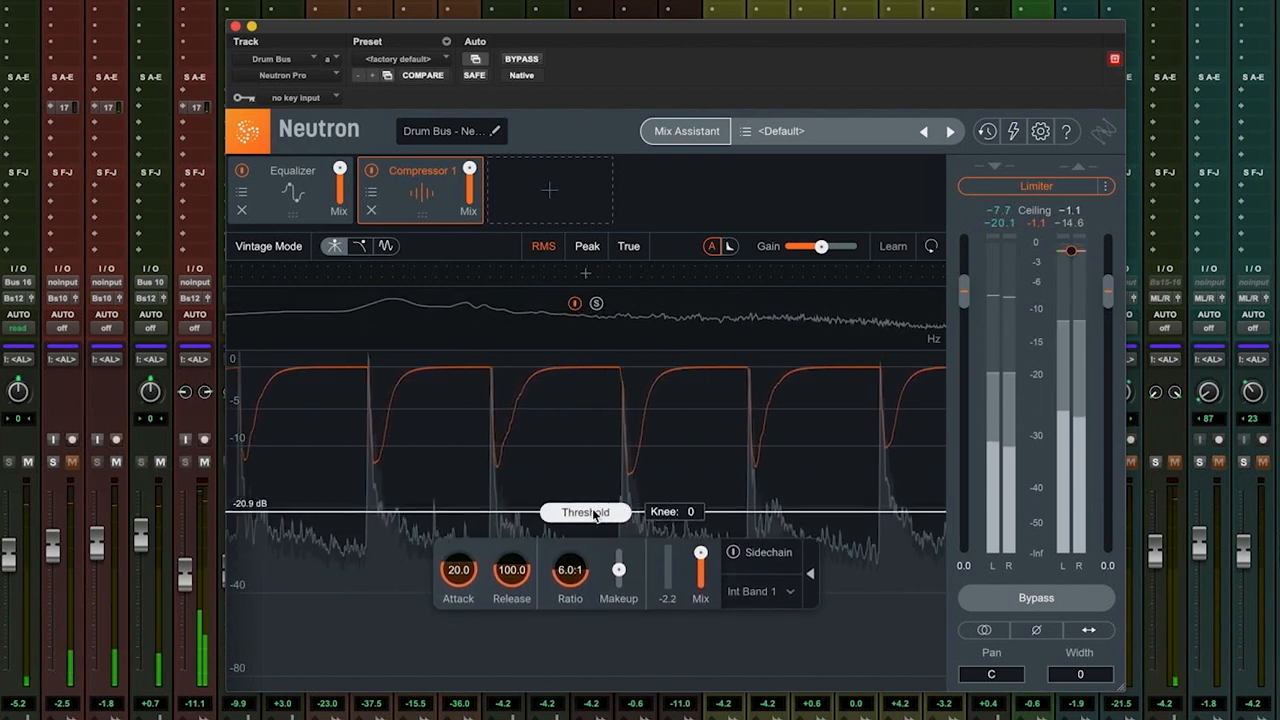
left_click_drag(586, 512, 586, 466)
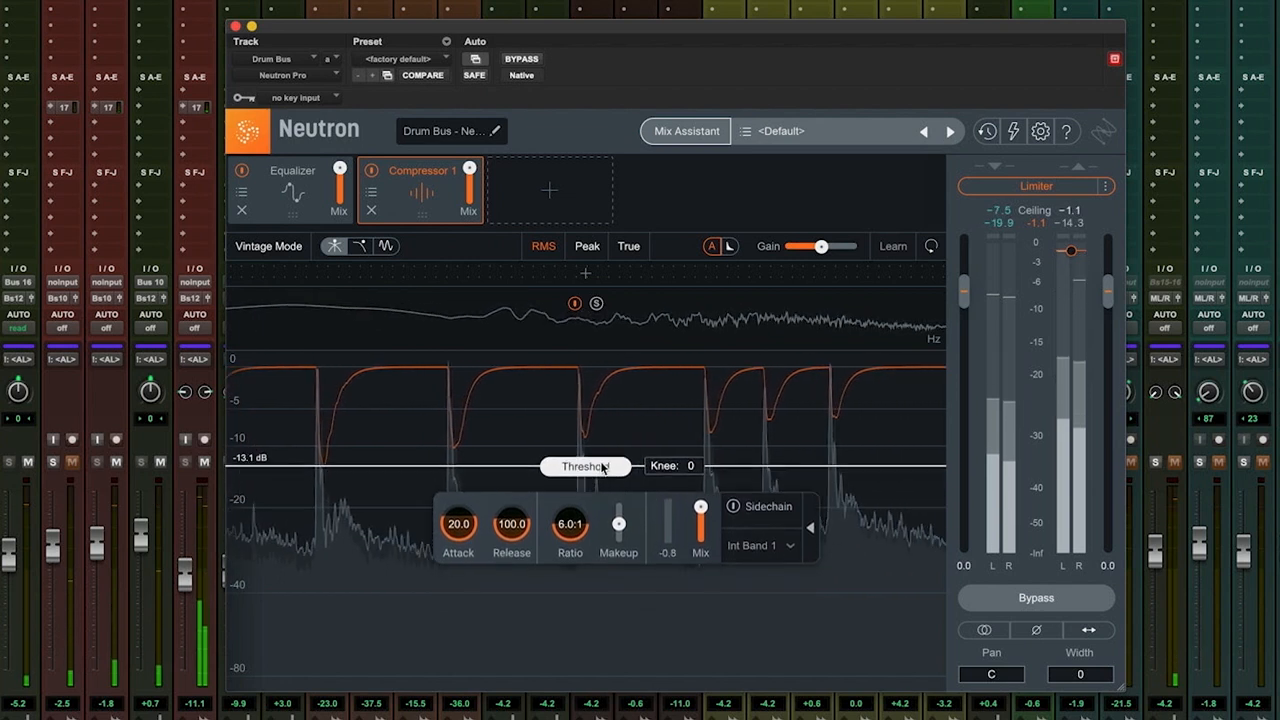
left_click_drag(584, 466, 584, 414)
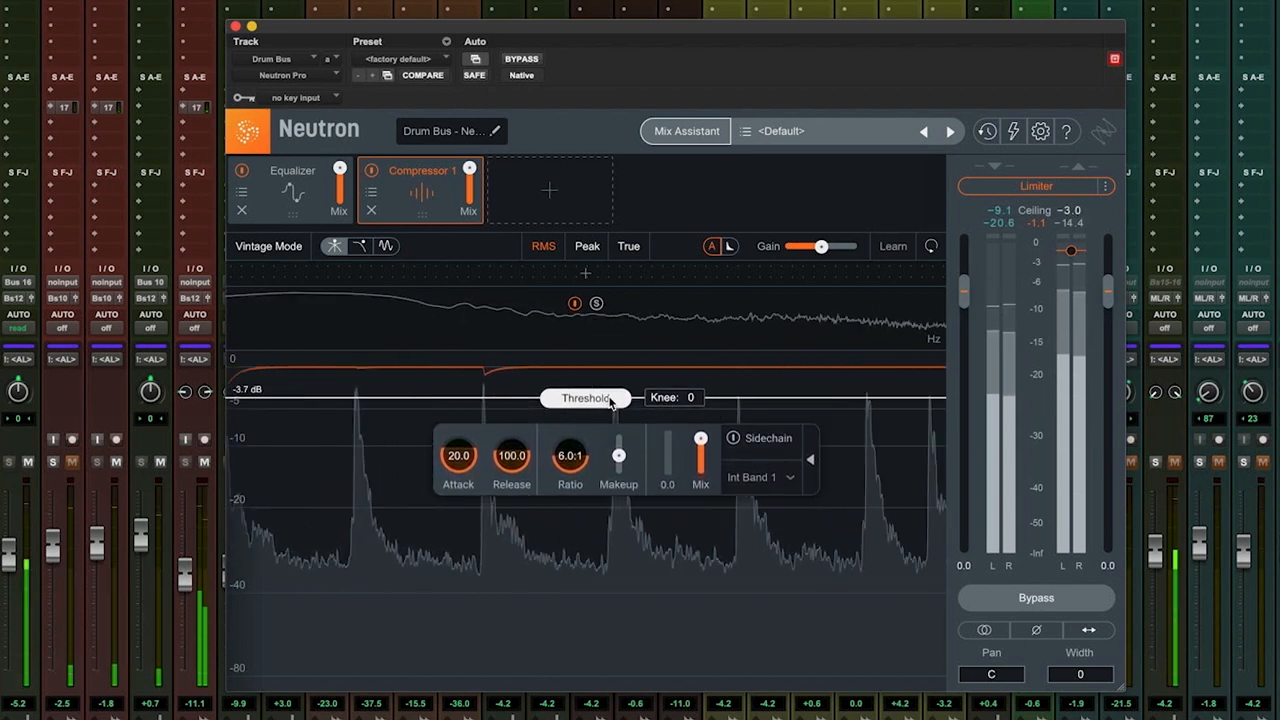
left_click_drag(586, 396, 586, 486)
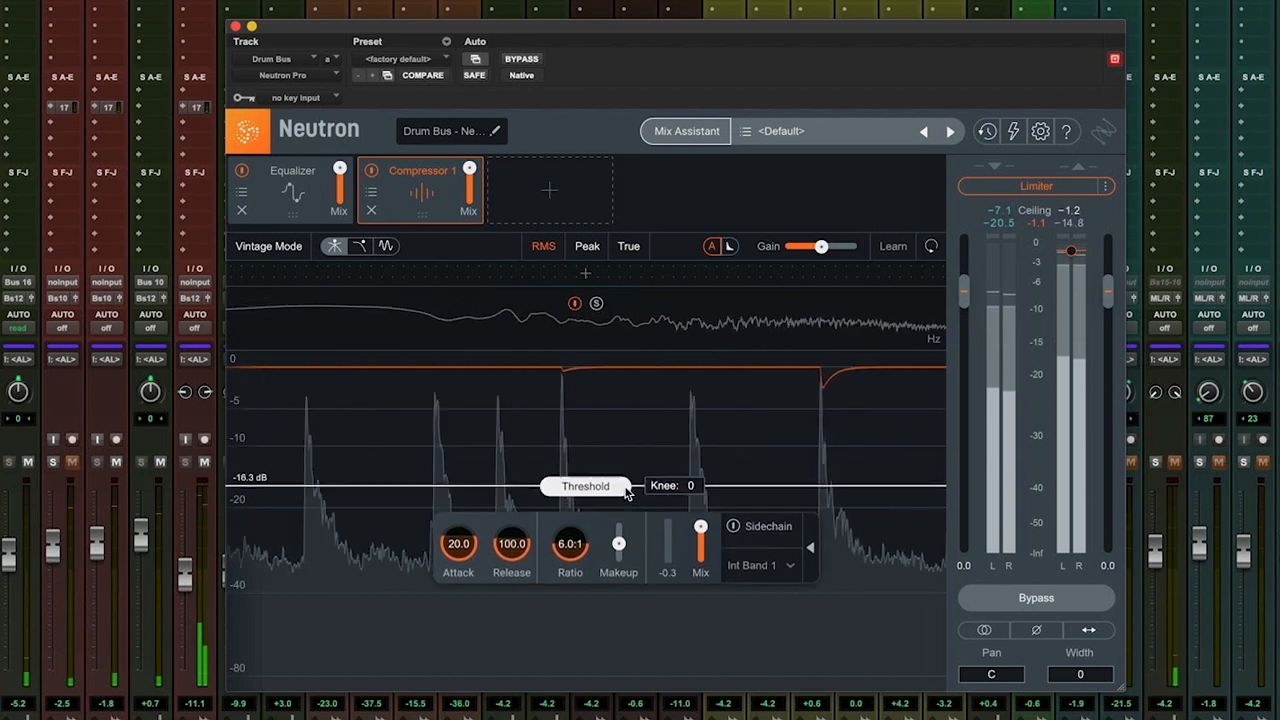
left_click_drag(584, 486, 584, 508)
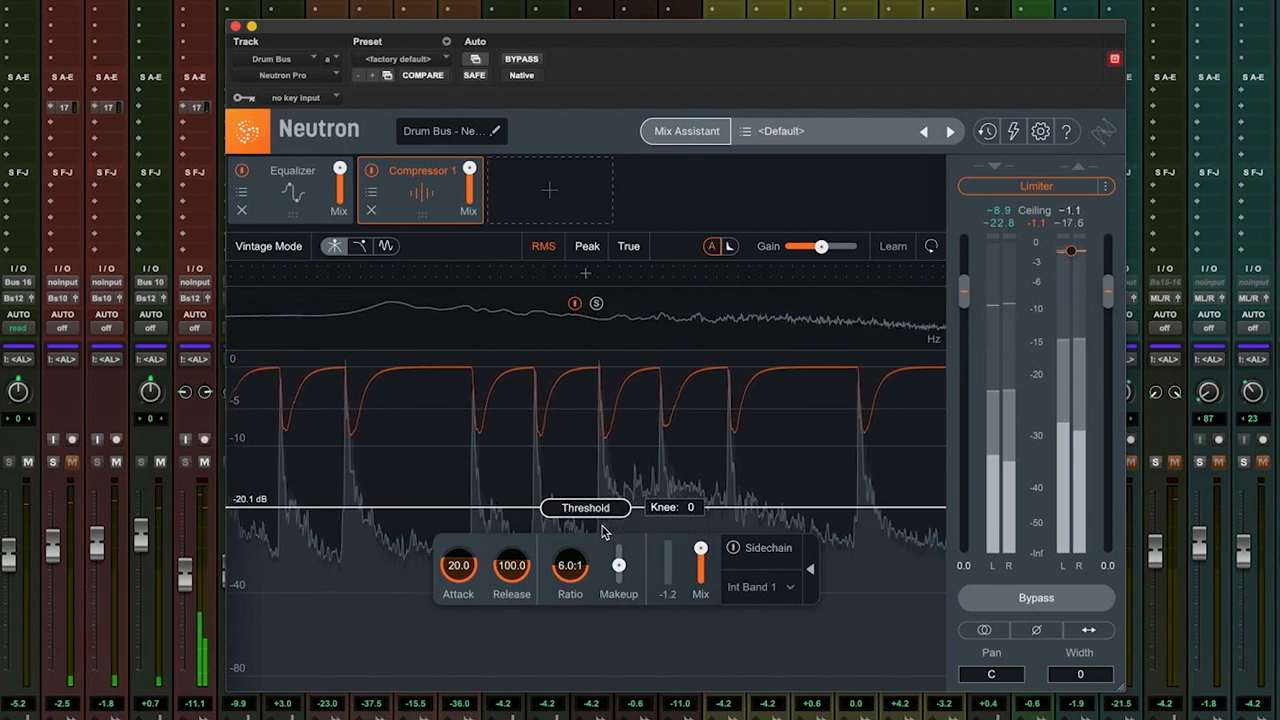
Audition the Drum Bus ratio from about 2:1 through 3.3:1 to 6:1, leaving it at 4.0:1.
left_click_drag(570, 560, 584, 576)
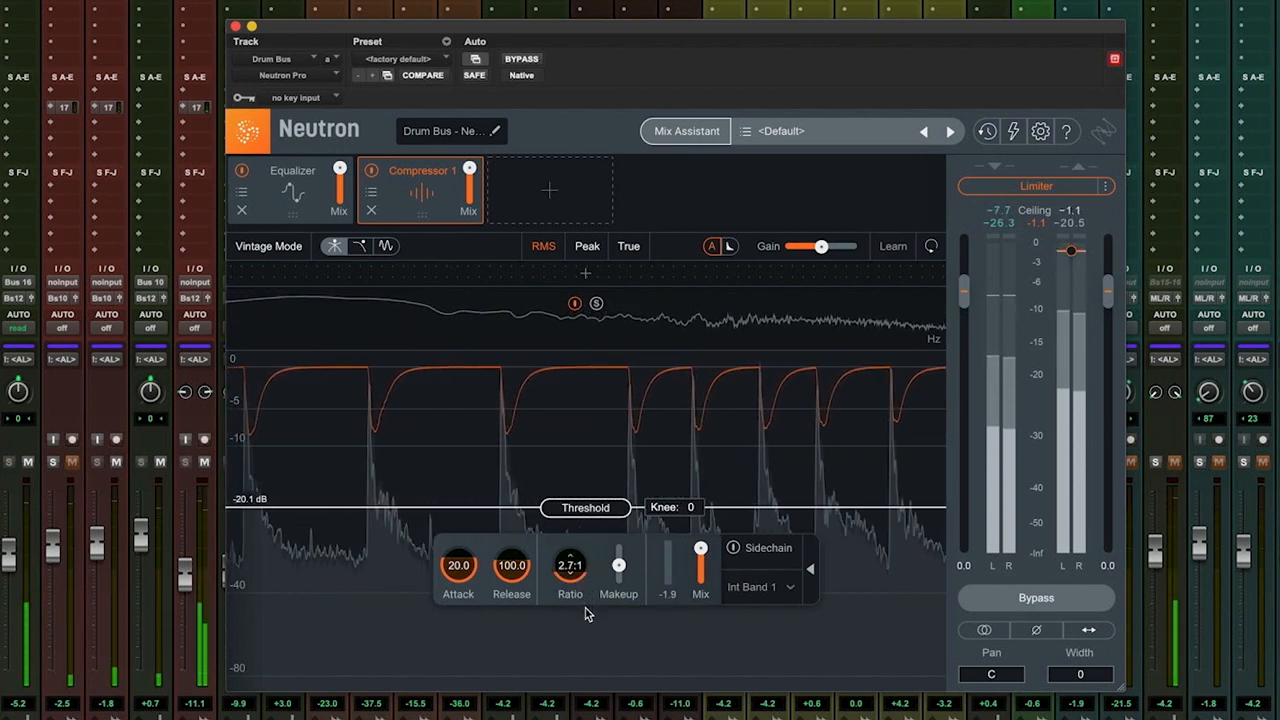
left_click_drag(570, 564, 570, 580)
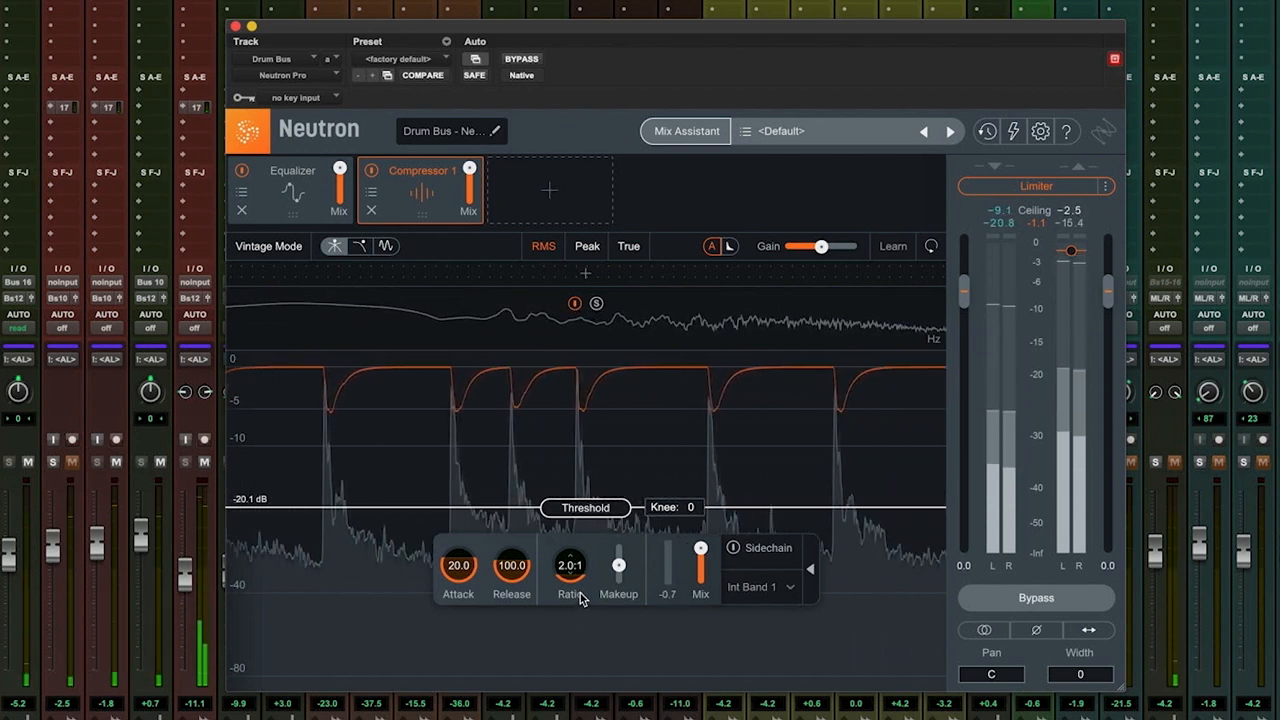
left_click_drag(570, 564, 576, 530)
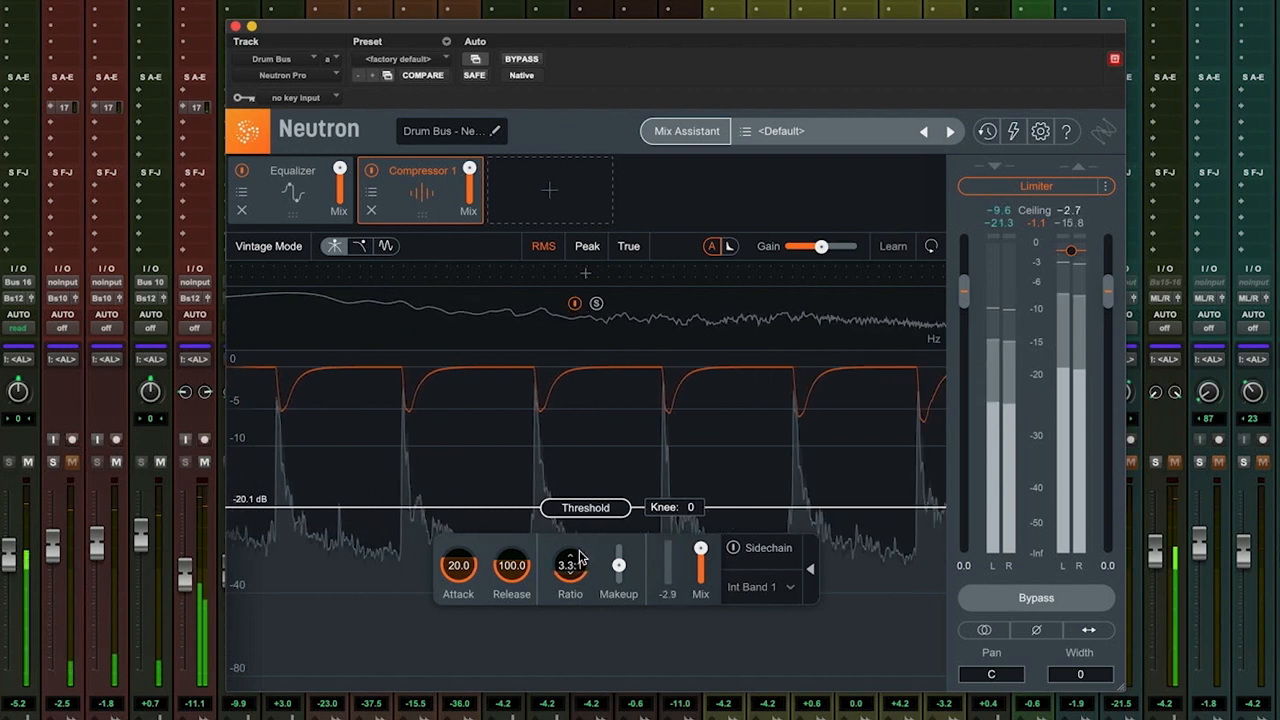
left_click_drag(570, 564, 570, 540)
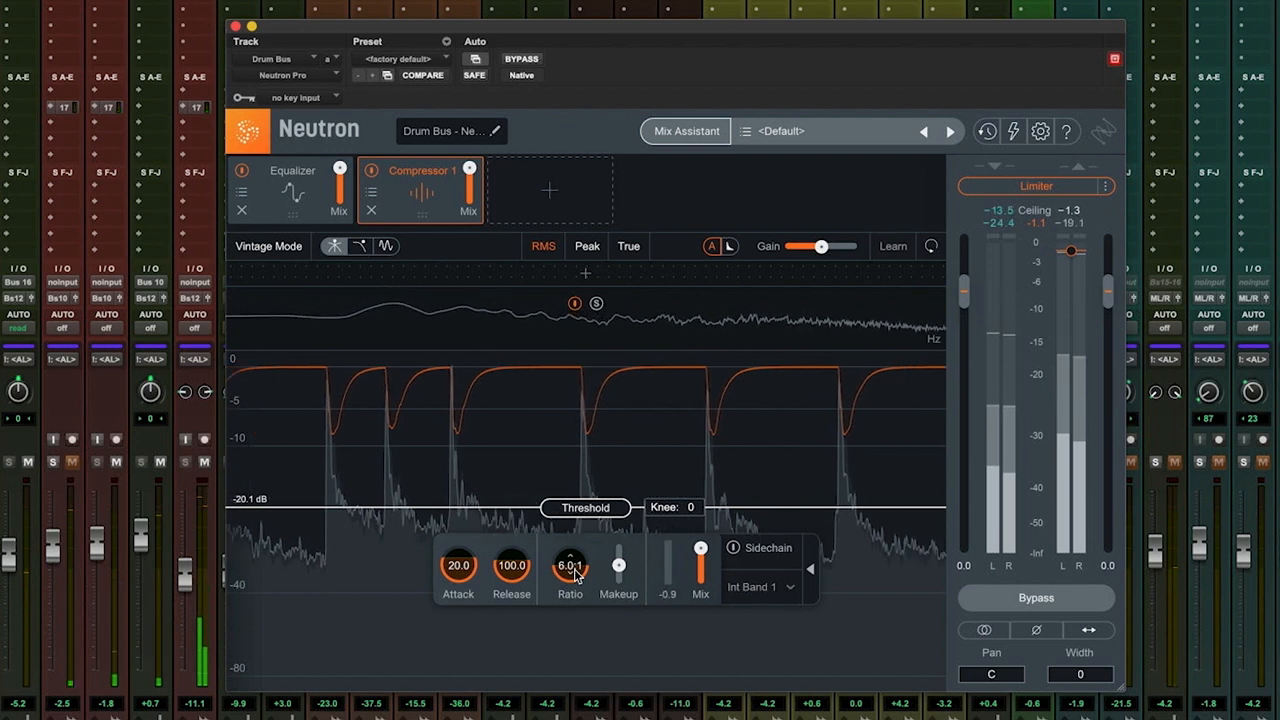
left_click_drag(570, 564, 568, 576)
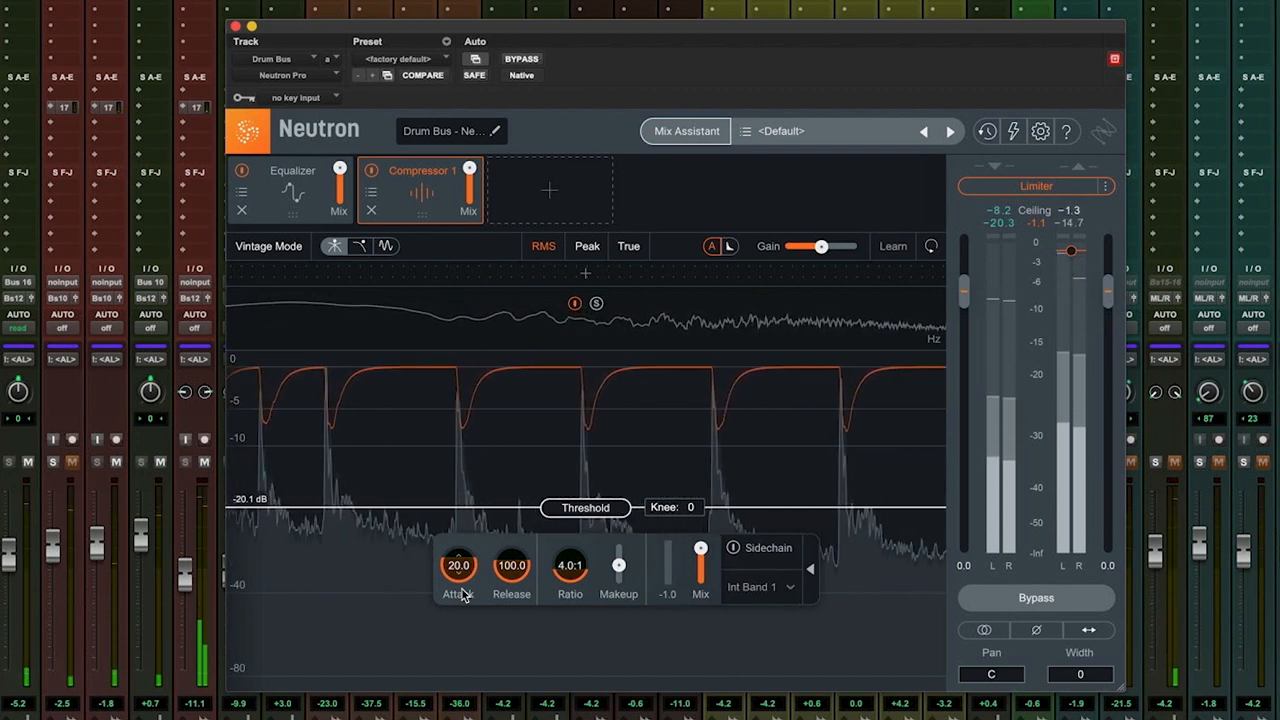
Lengthen the Drum Bus attack from 20 ms up to about 195 ms.
left_click_drag(458, 564, 460, 556)
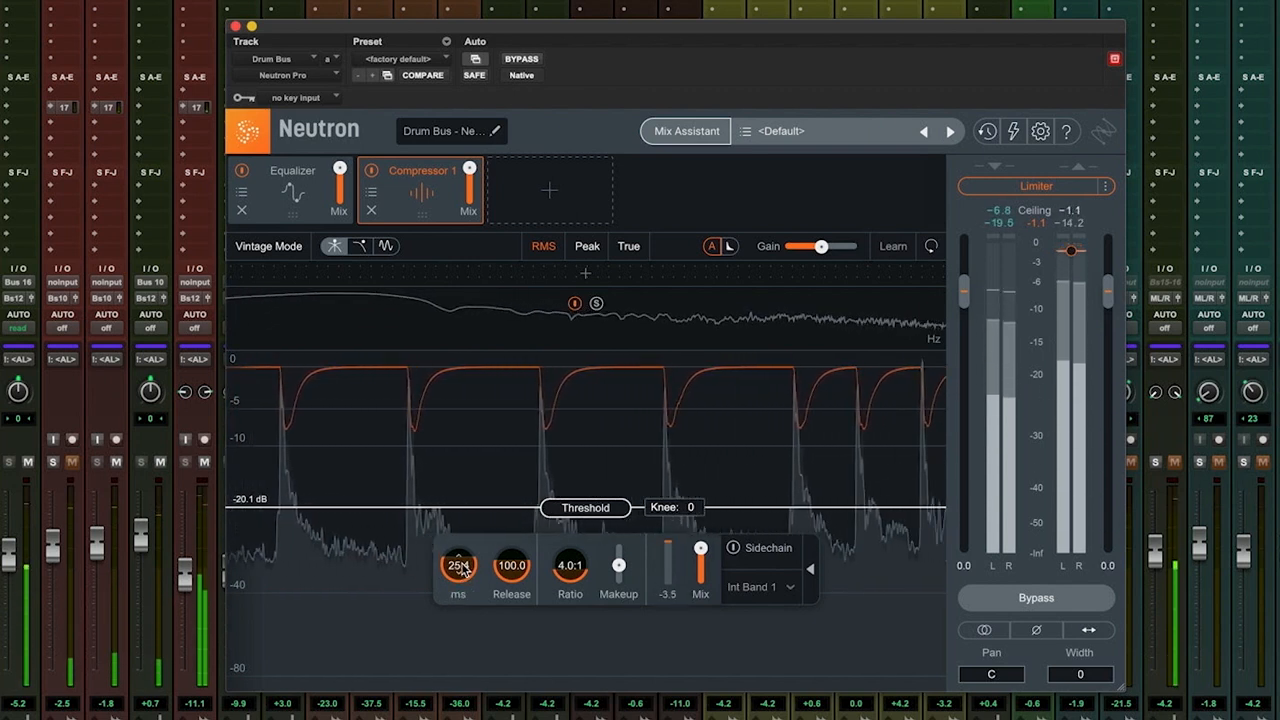
left_click_drag(456, 564, 462, 540)
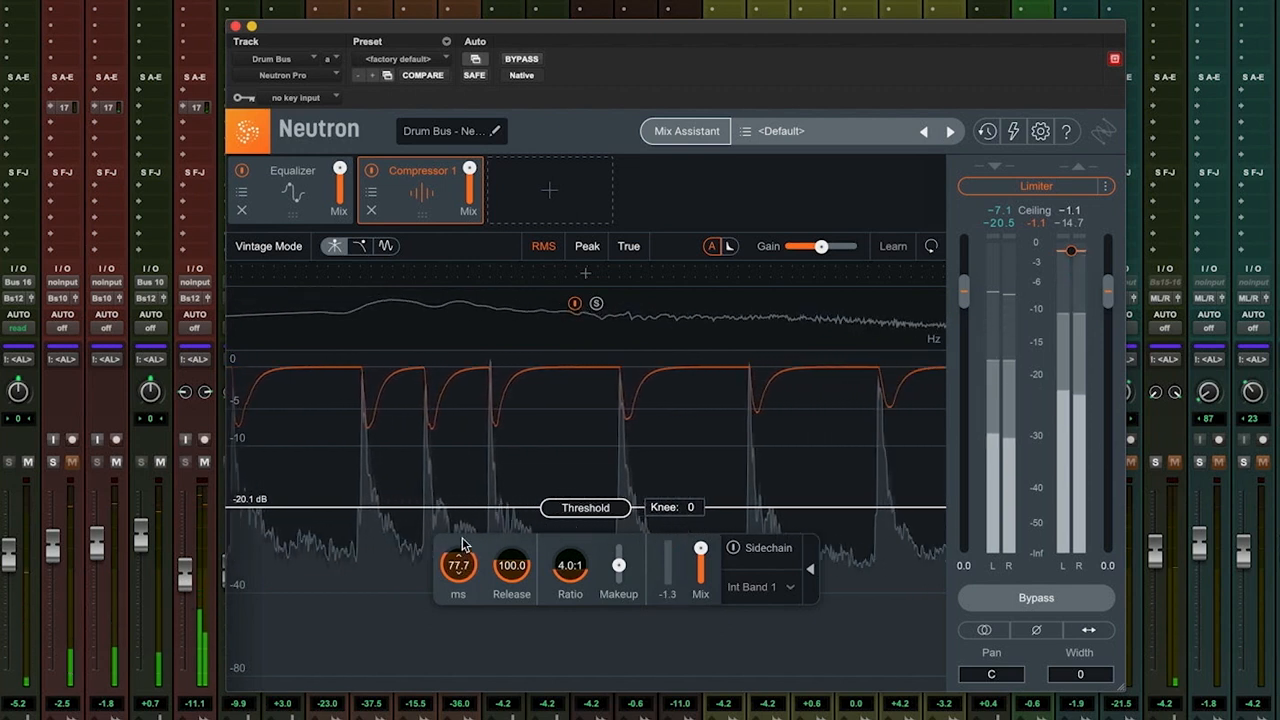
left_click_drag(460, 564, 460, 530)
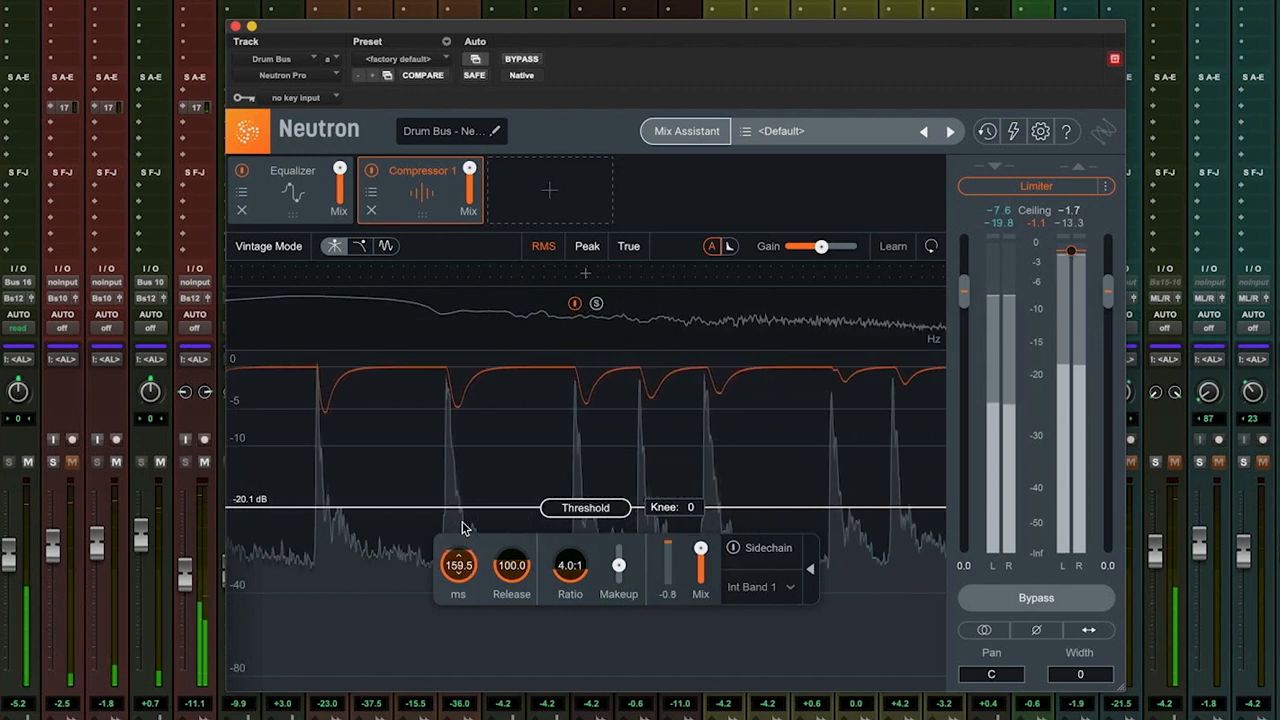
left_click_drag(458, 564, 458, 540)
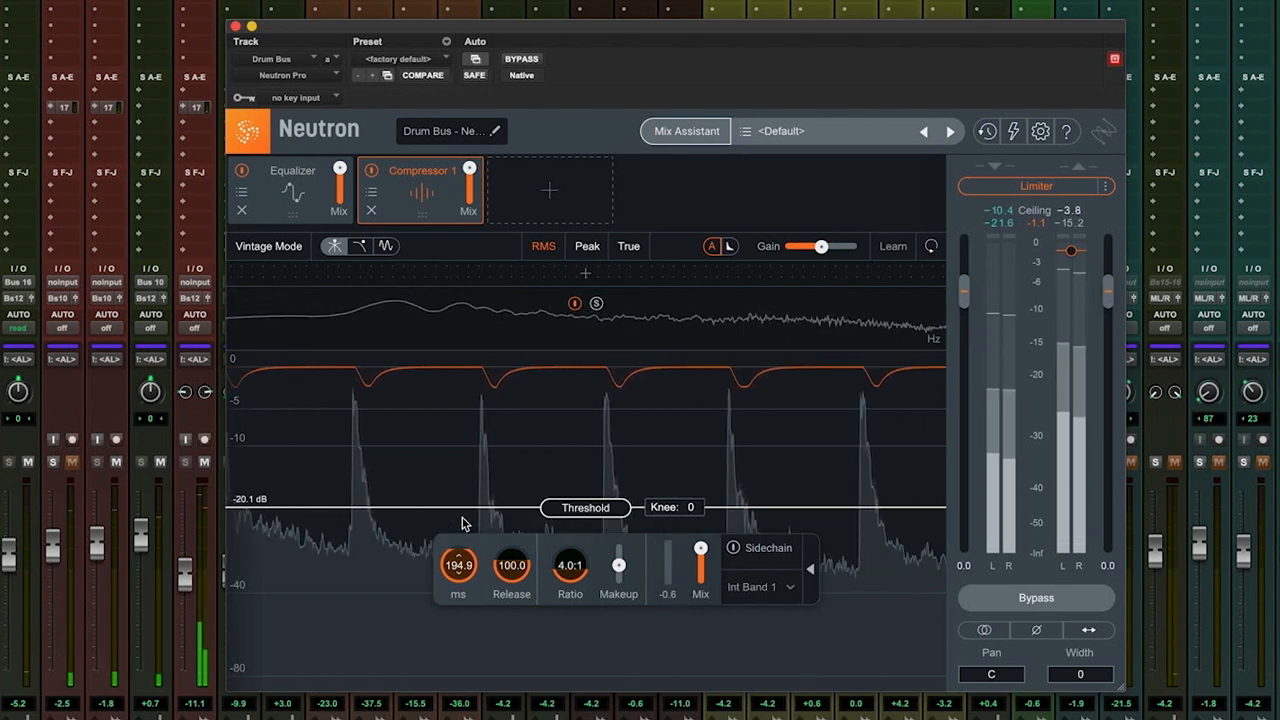
left_click_drag(668, 544, 668, 570)
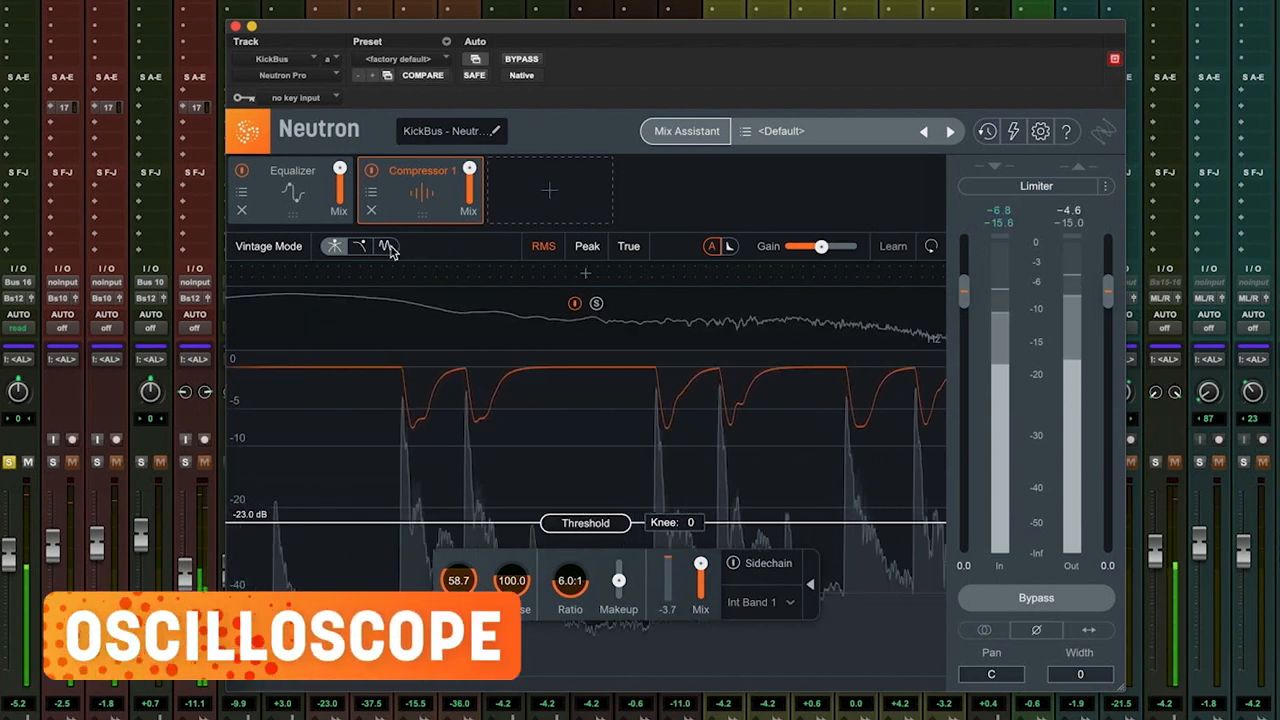
Switch the KickBus display to oscilloscope and sweep its attack to about 46 ms.
left_click(386, 246)
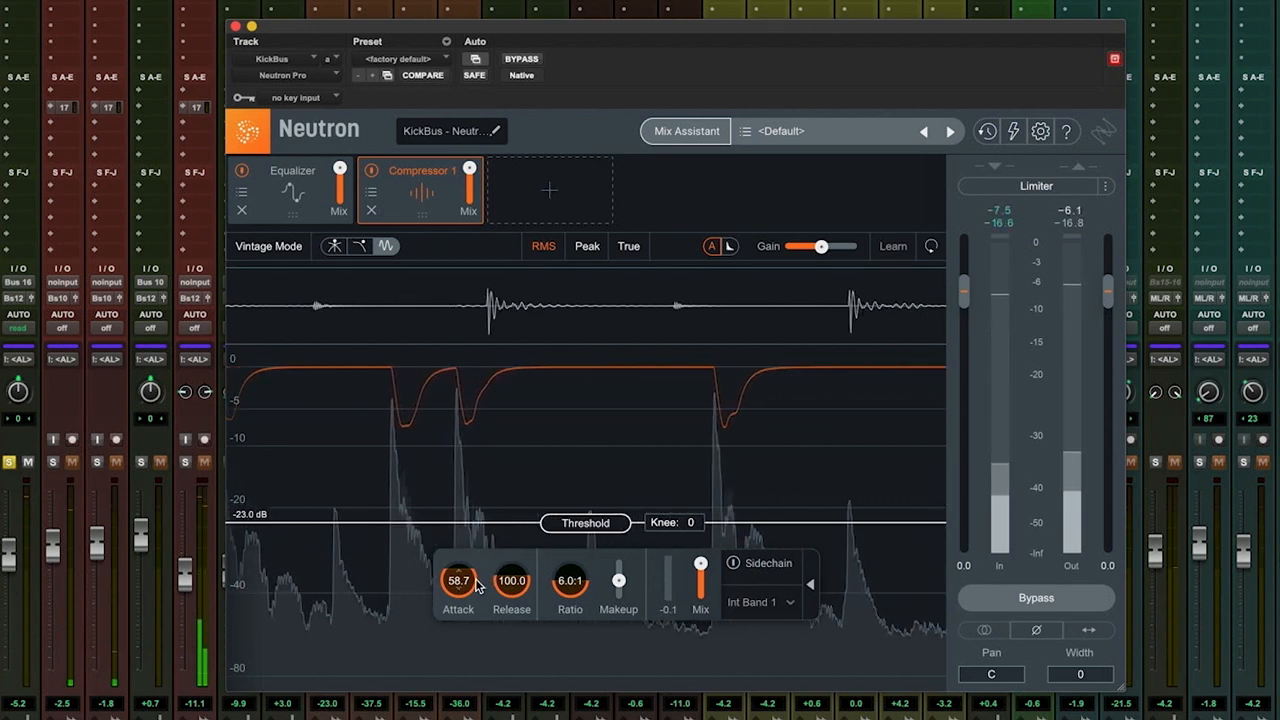
left_click_drag(458, 580, 458, 640)
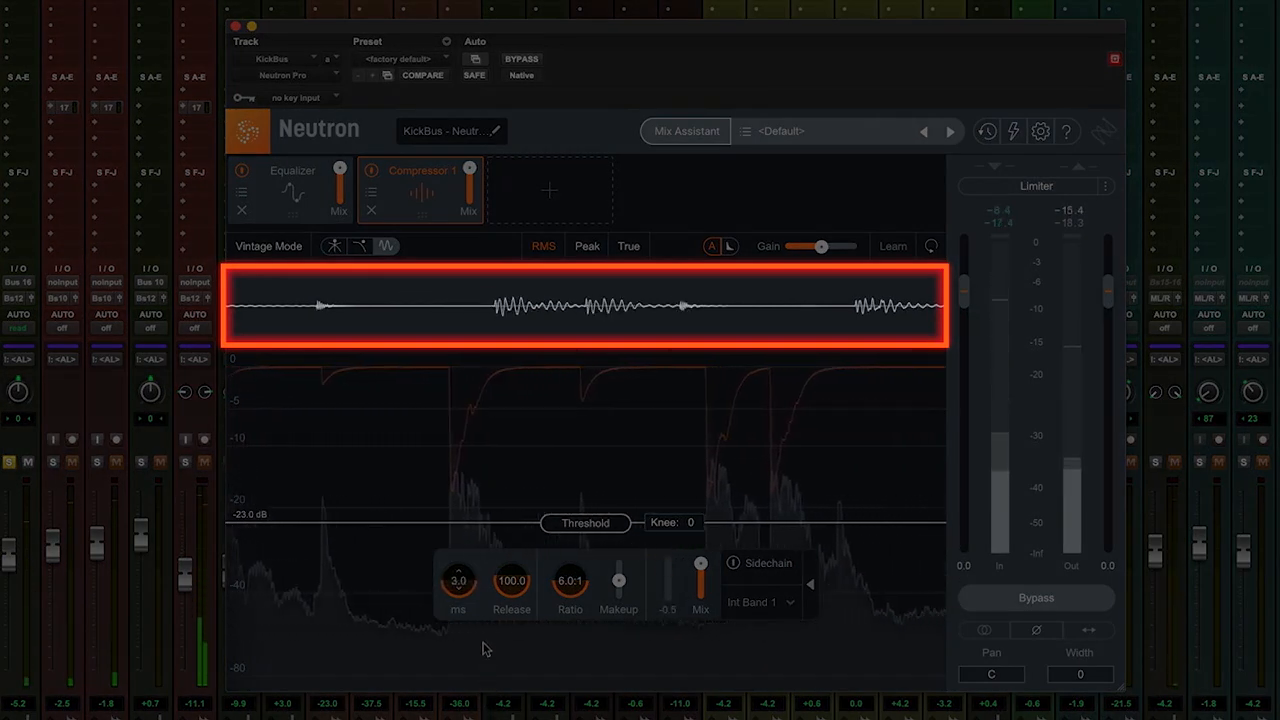
left_click_drag(458, 580, 458, 540)
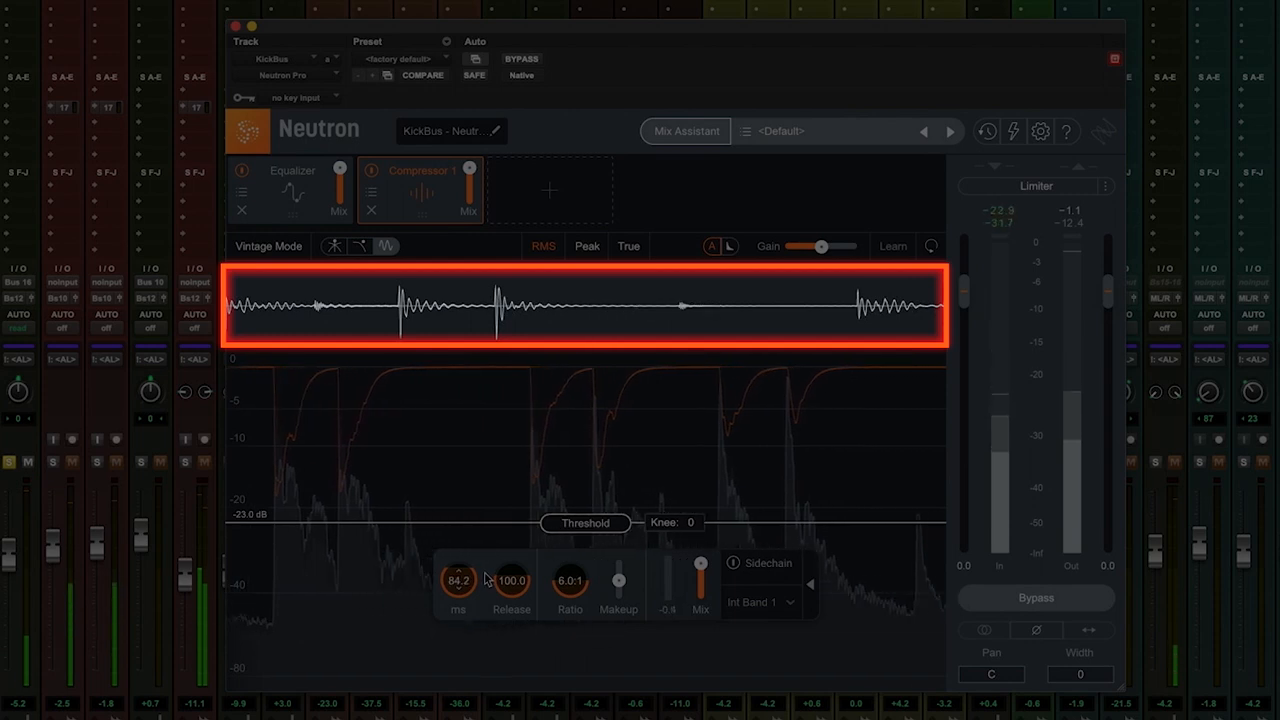
left_click_drag(460, 580, 460, 610)
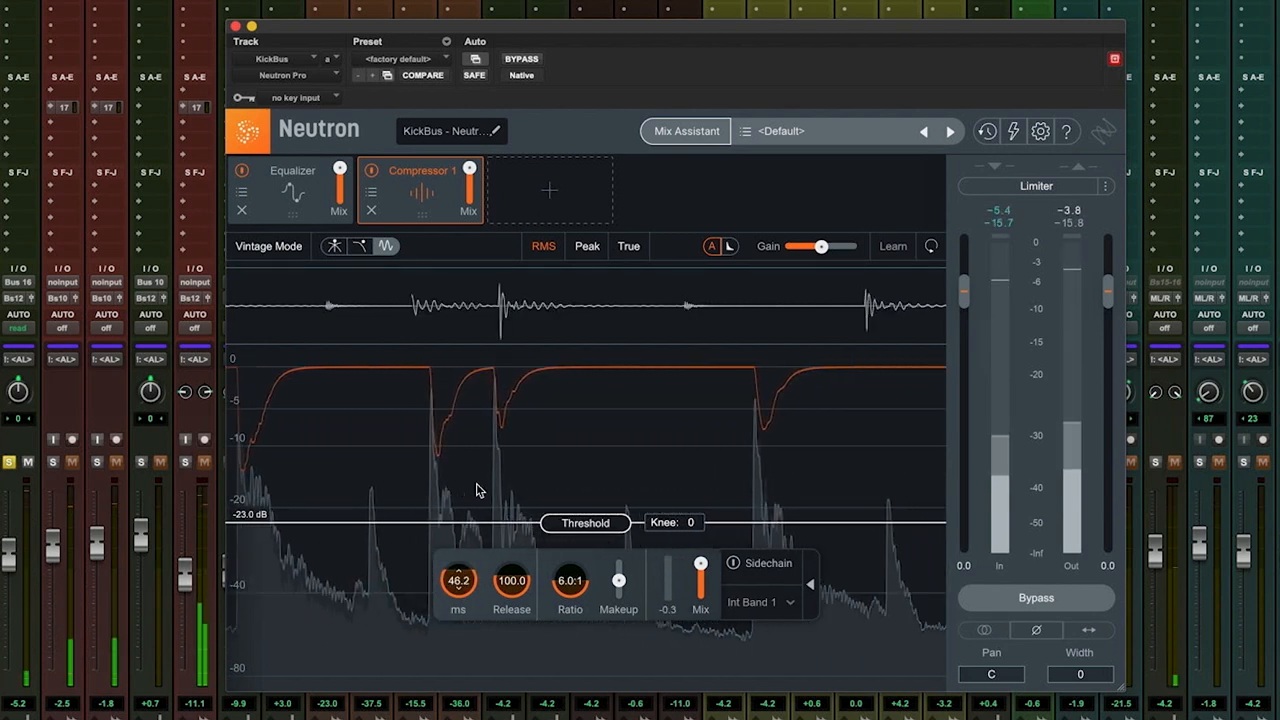
Drop the KickBus attack to about 0.7 ms and sweep release to around 100 ms.
left_click_drag(460, 580, 460, 596)
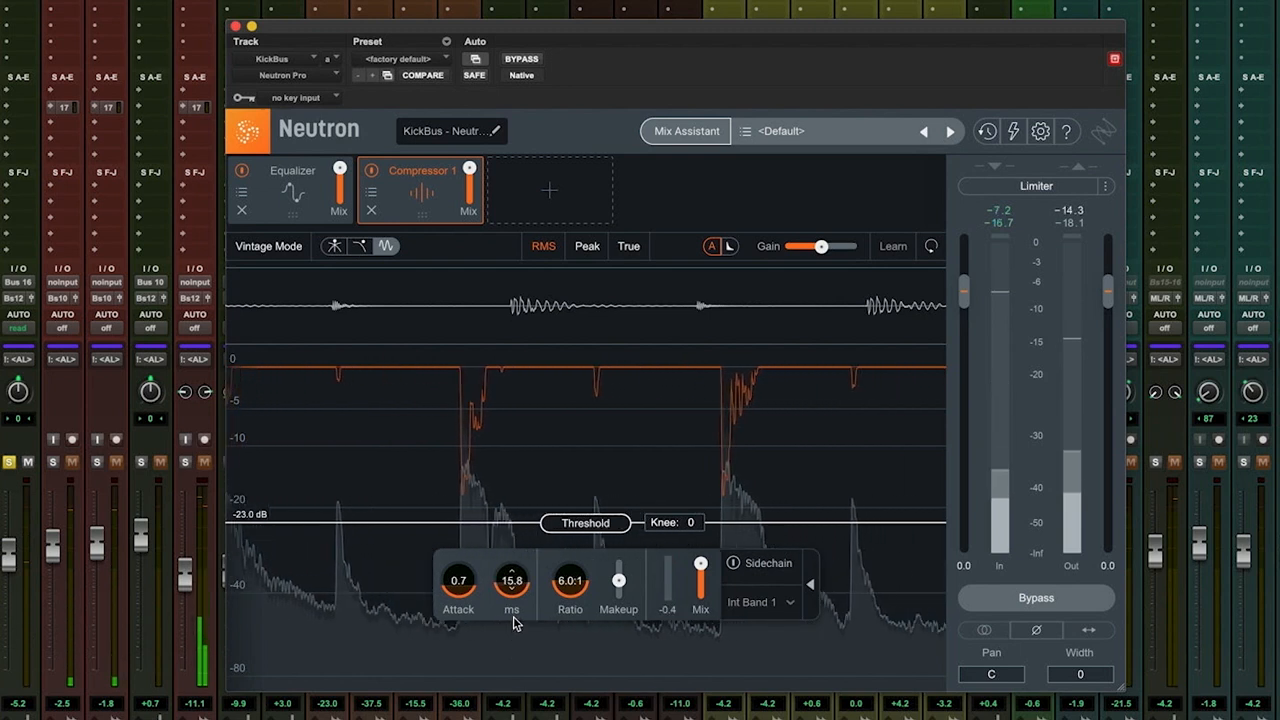
left_click_drag(512, 580, 512, 560)
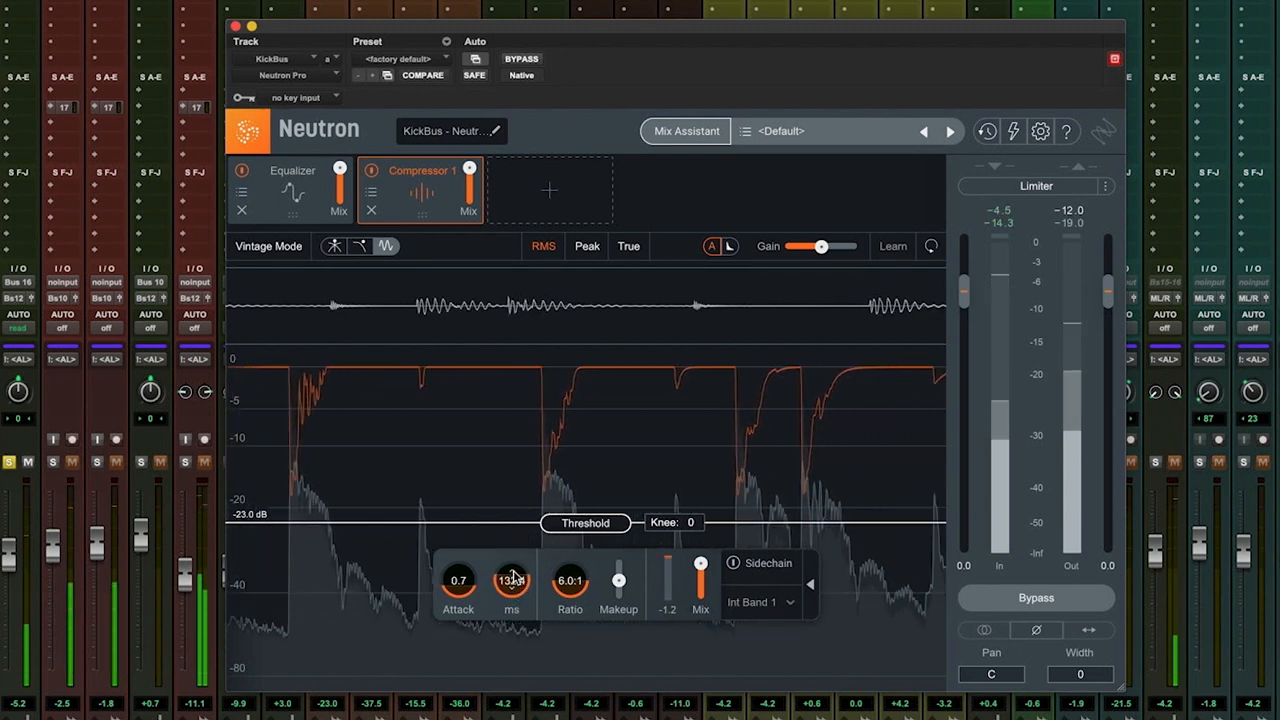
left_click_drag(512, 580, 512, 560)
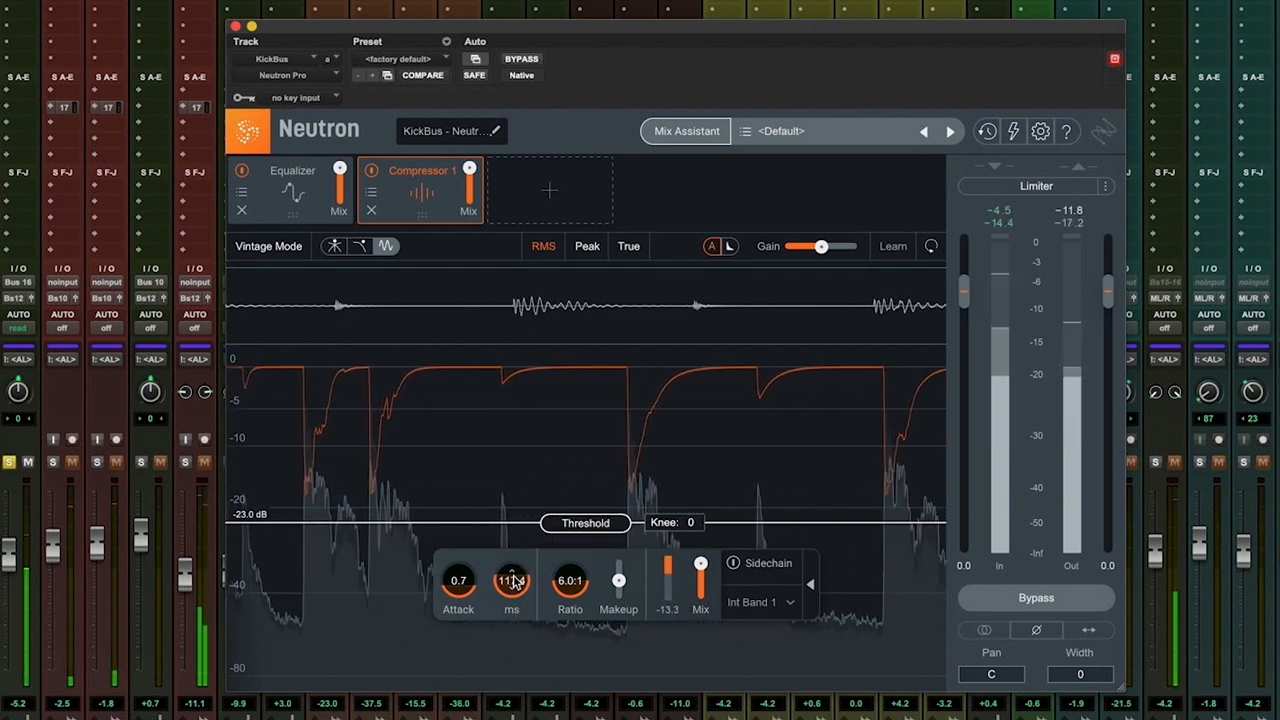
left_click_drag(512, 580, 512, 584)
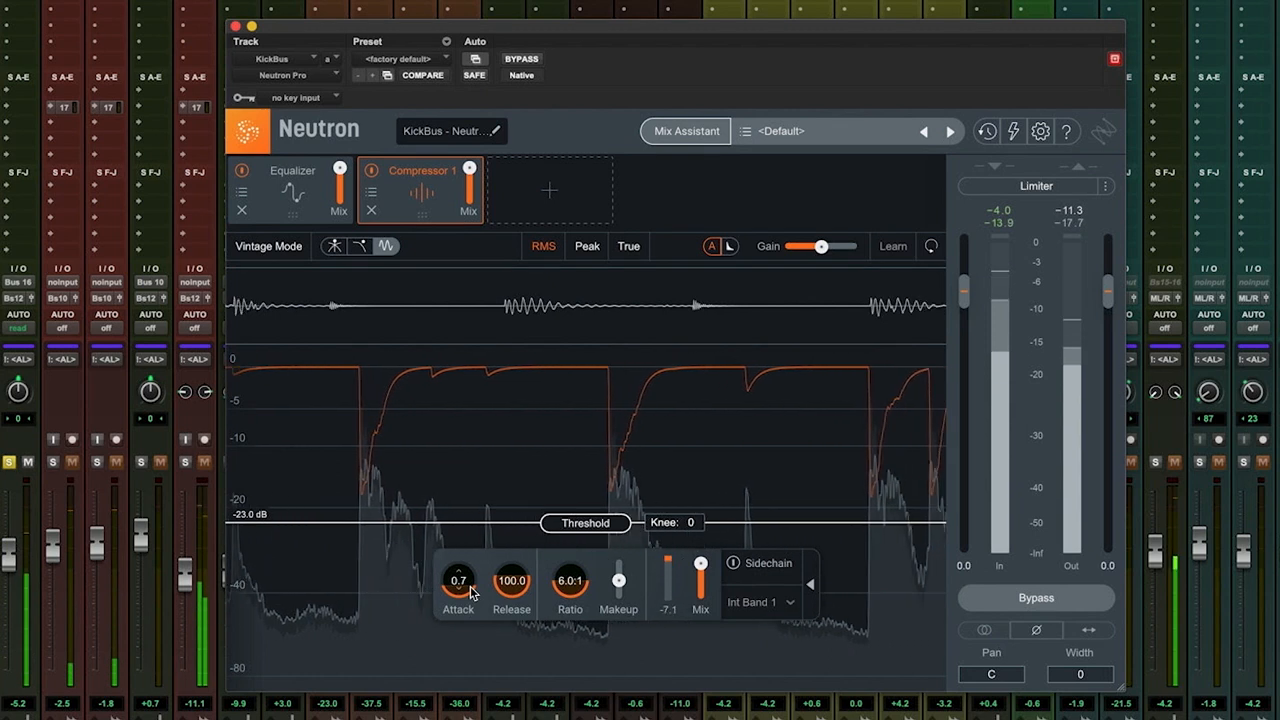
Lengthen the kick attack to about 11.9 ms and push release past 500 ms.
left_click_drag(458, 580, 458, 560)
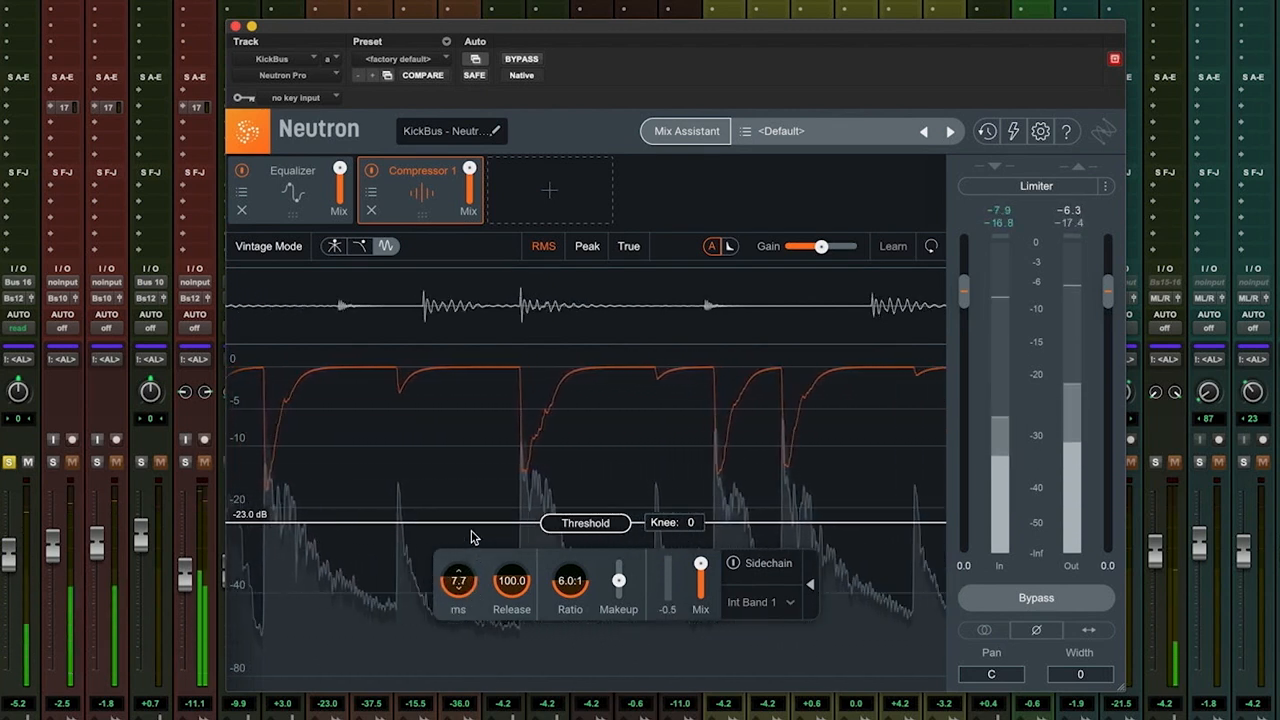
left_click_drag(458, 580, 458, 560)
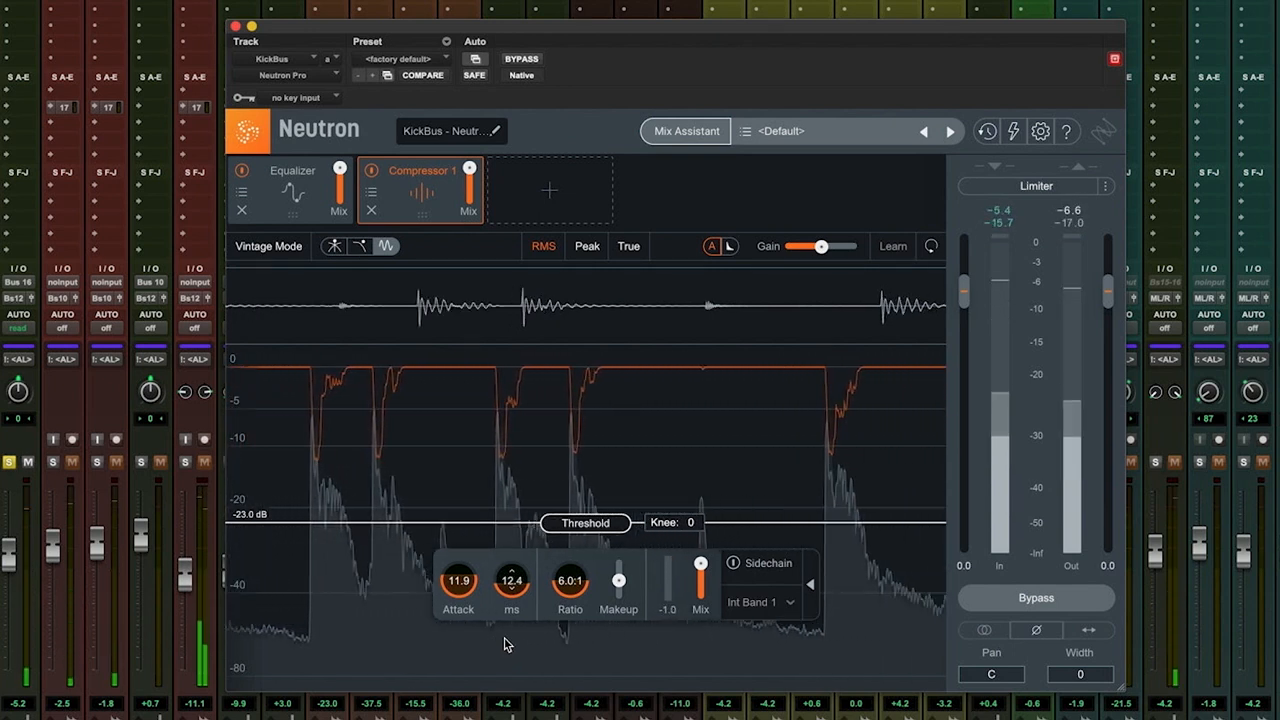
left_click_drag(512, 580, 512, 560)
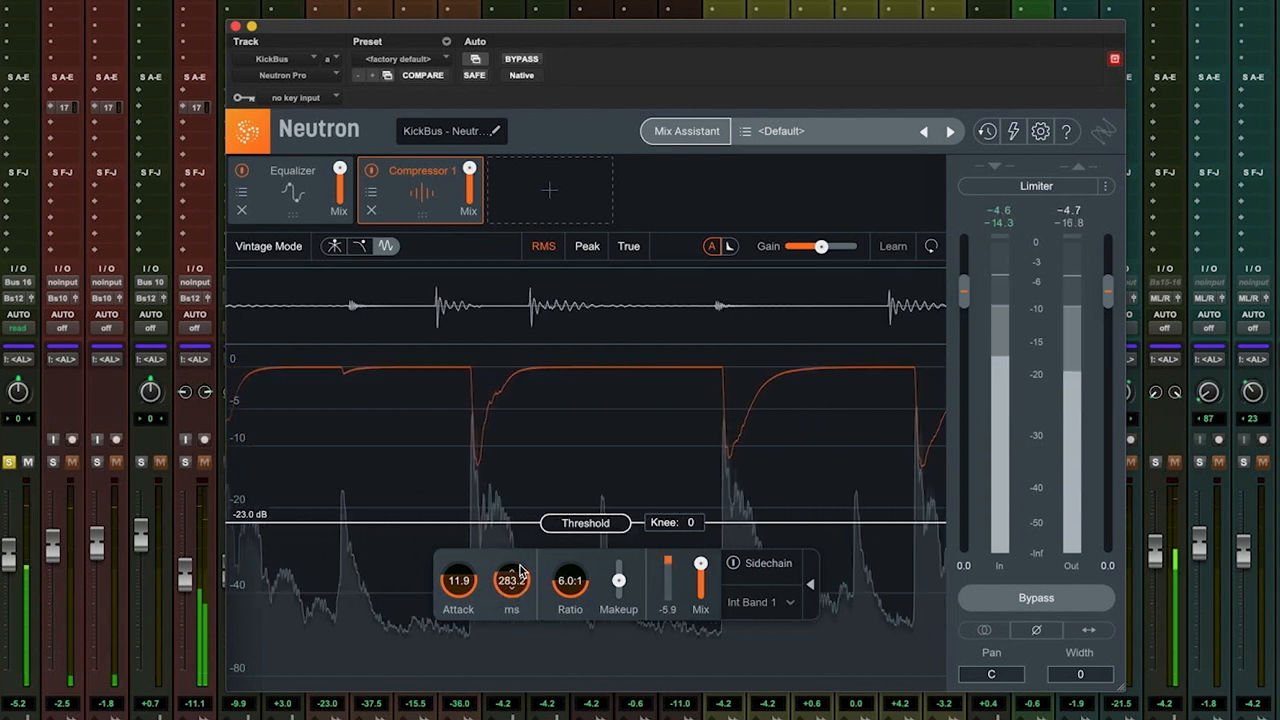
left_click_drag(512, 580, 520, 550)
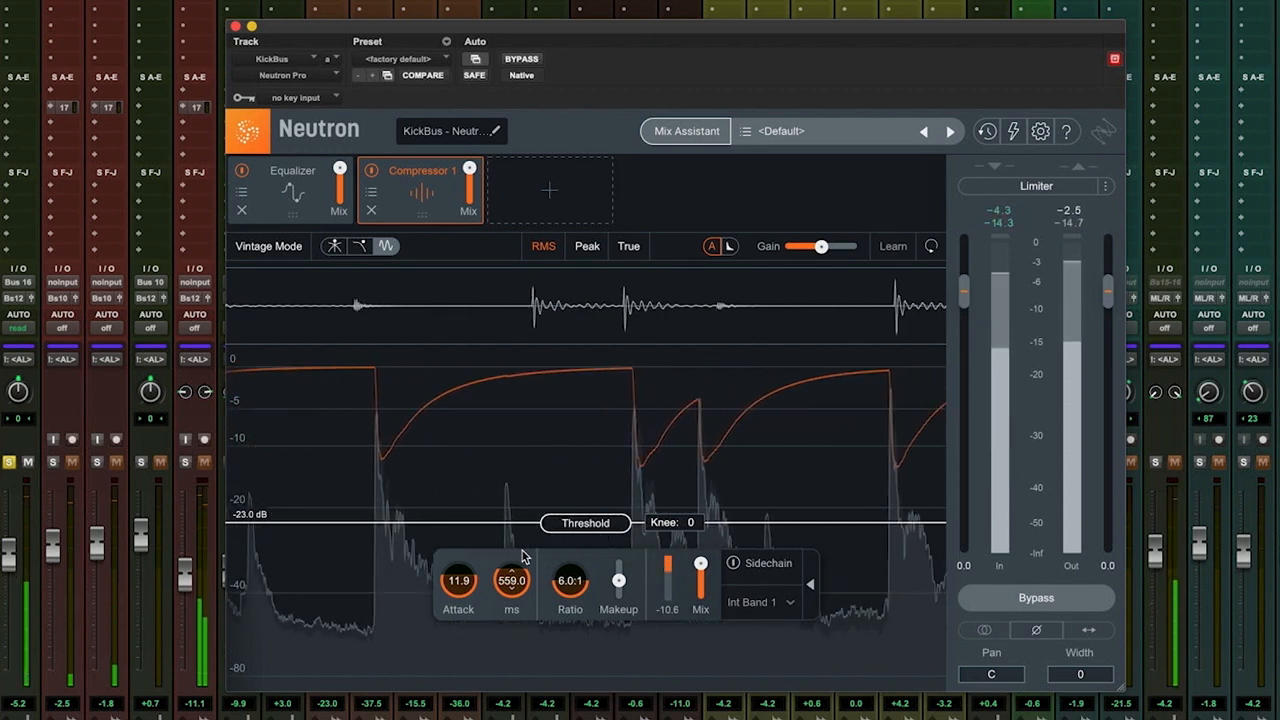
Fine-tune the KickBus compressor release before returning to the Drum Bus Neutron.
left_click_drag(512, 580, 512, 560)
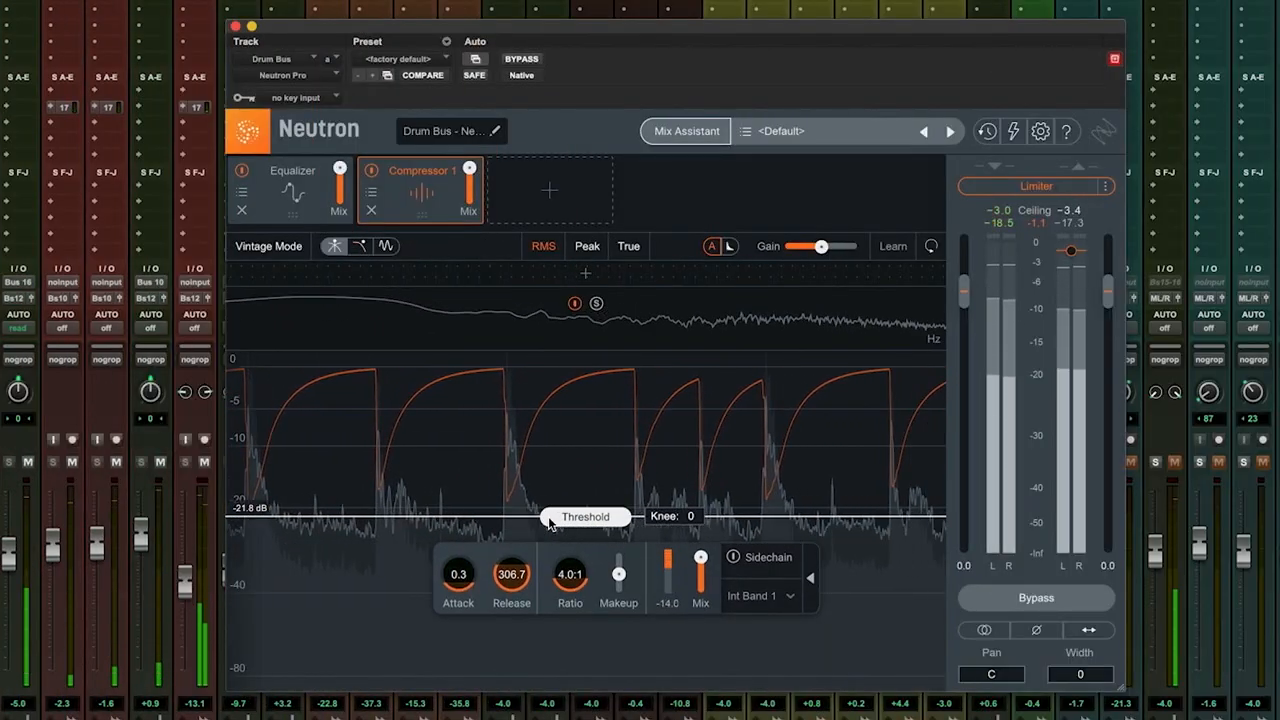
Lower the Drum Bus compressor threshold to about -23 dB.
left_click_drag(584, 516, 584, 522)
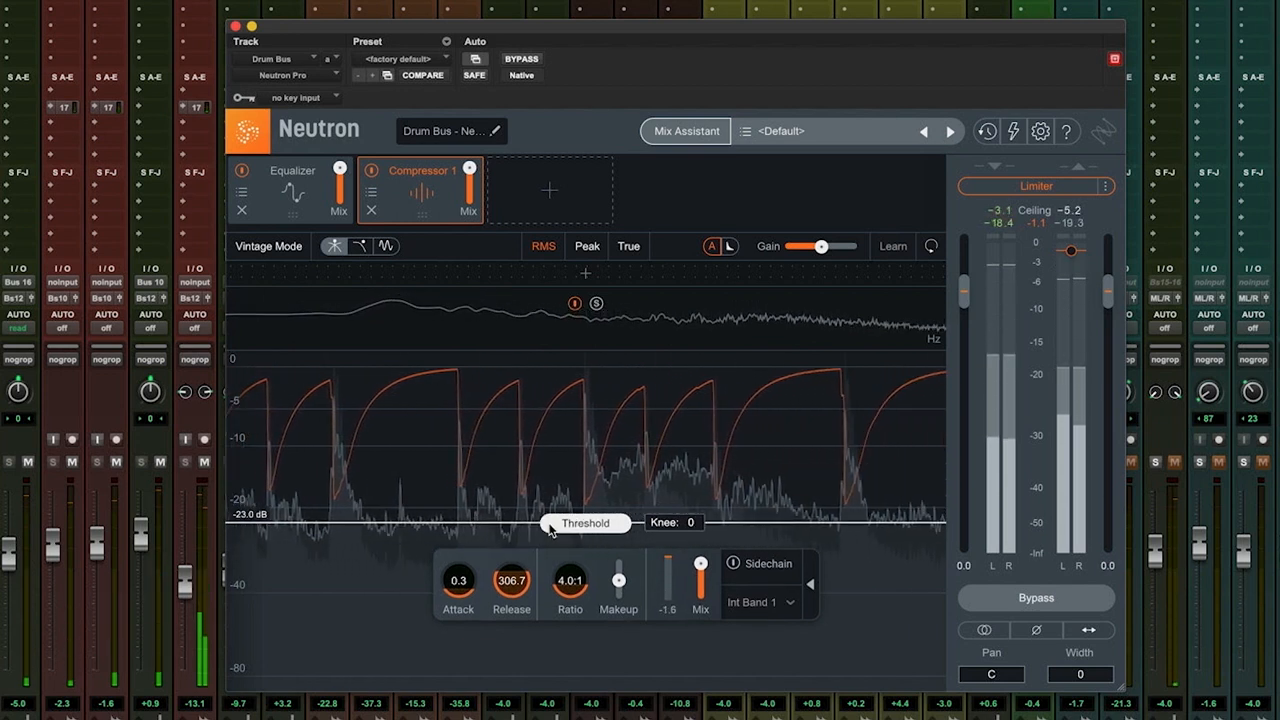
left_click_drag(584, 522, 584, 524)
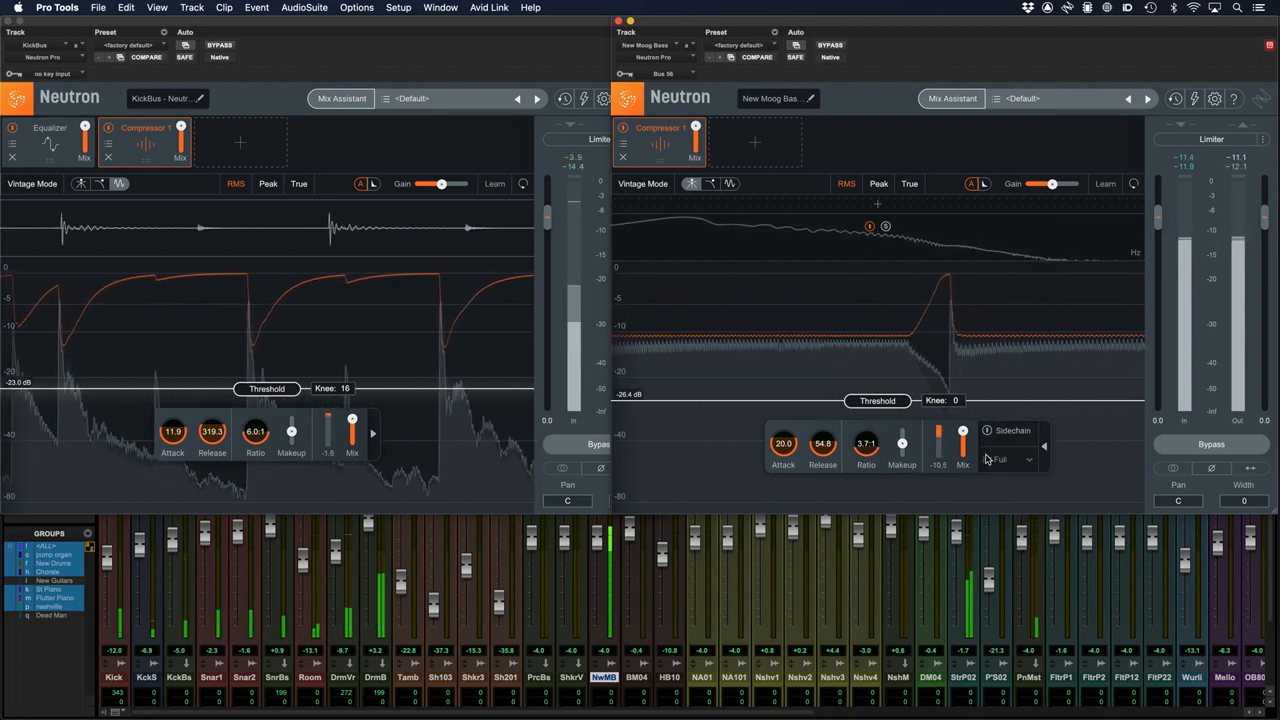
Enable sidechain on the Moog bass compressor and feed it from the Ext Full source.
left_click(1010, 458)
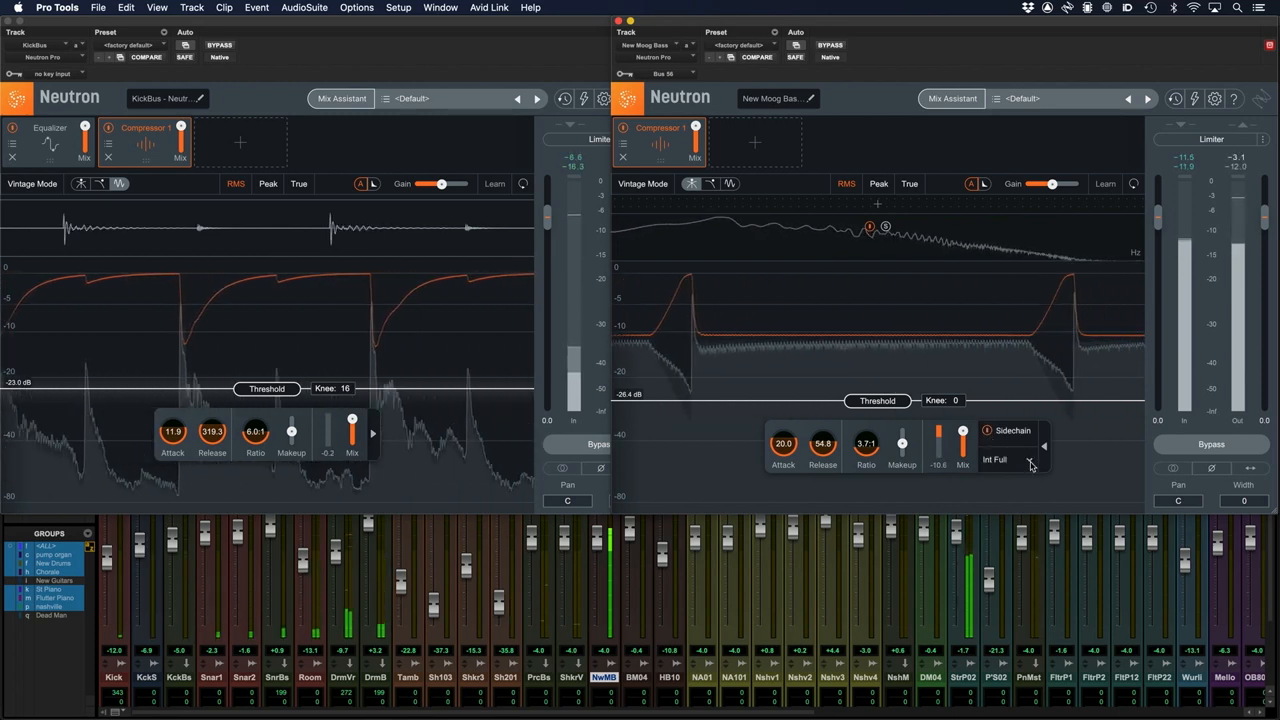
left_click(1004, 458)
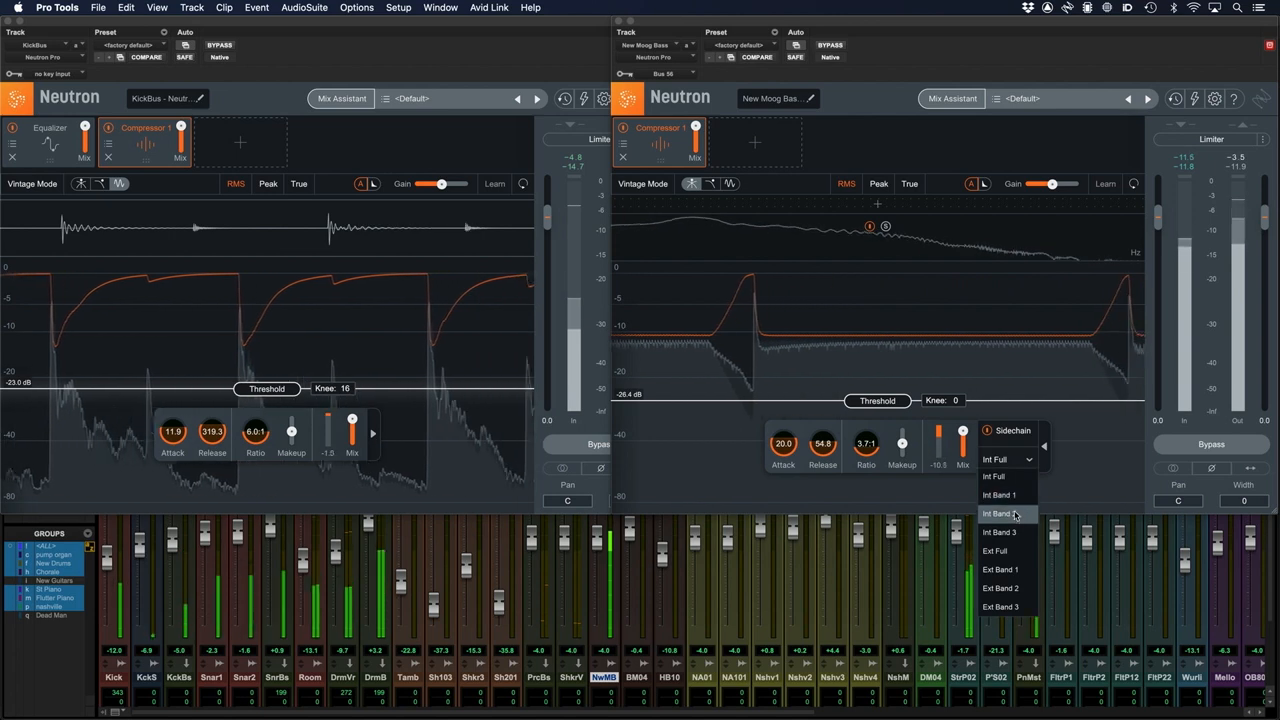
left_click(994, 550)
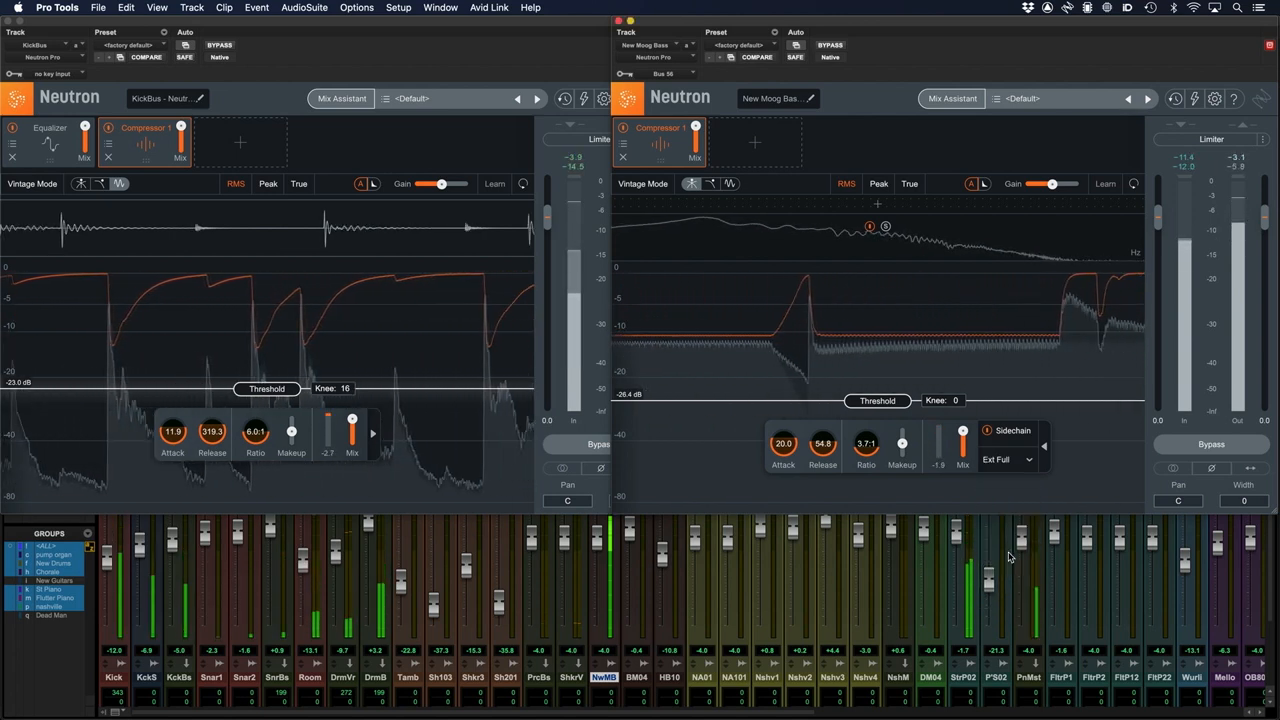